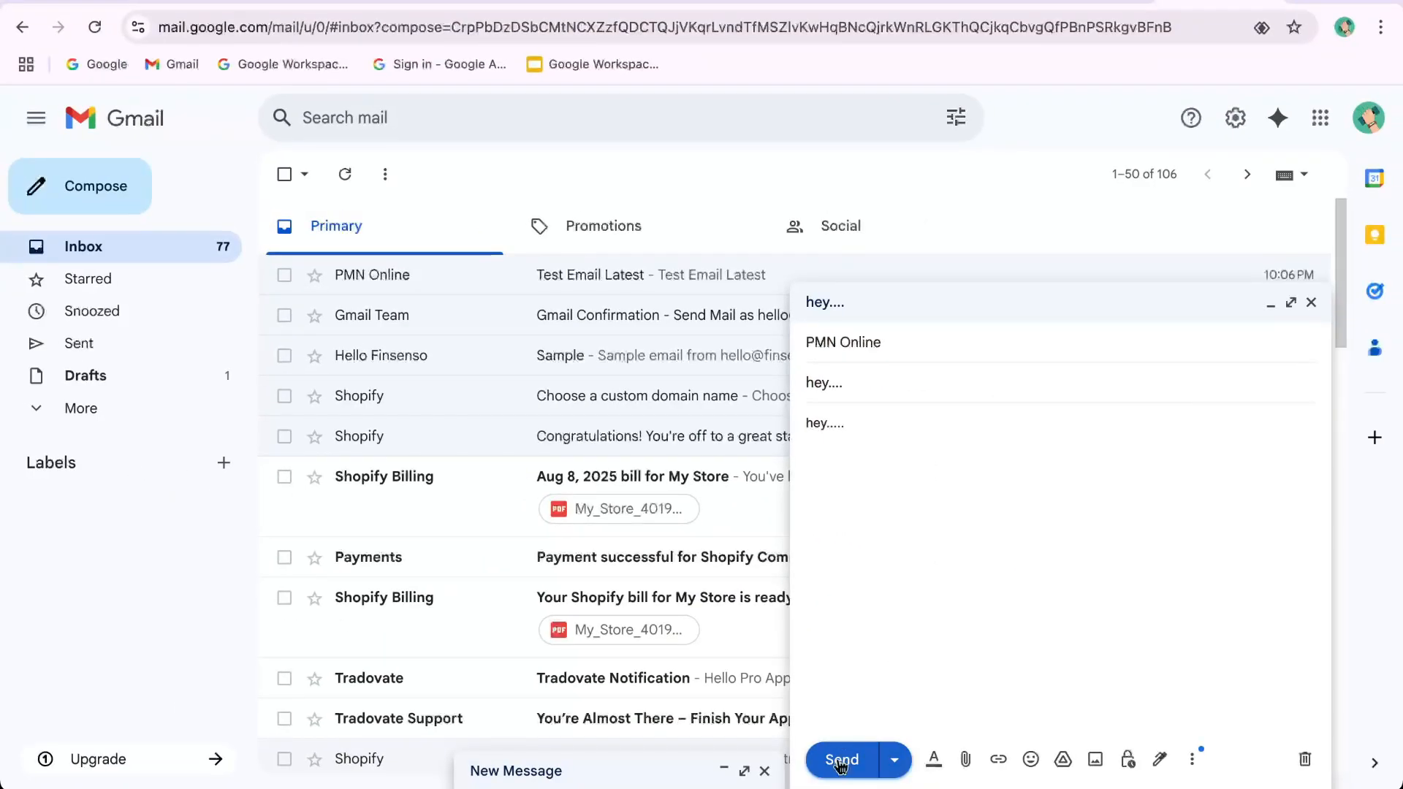
# Send the drafted 'hey....' reply to PMN Online
pyautogui.click(841, 760)
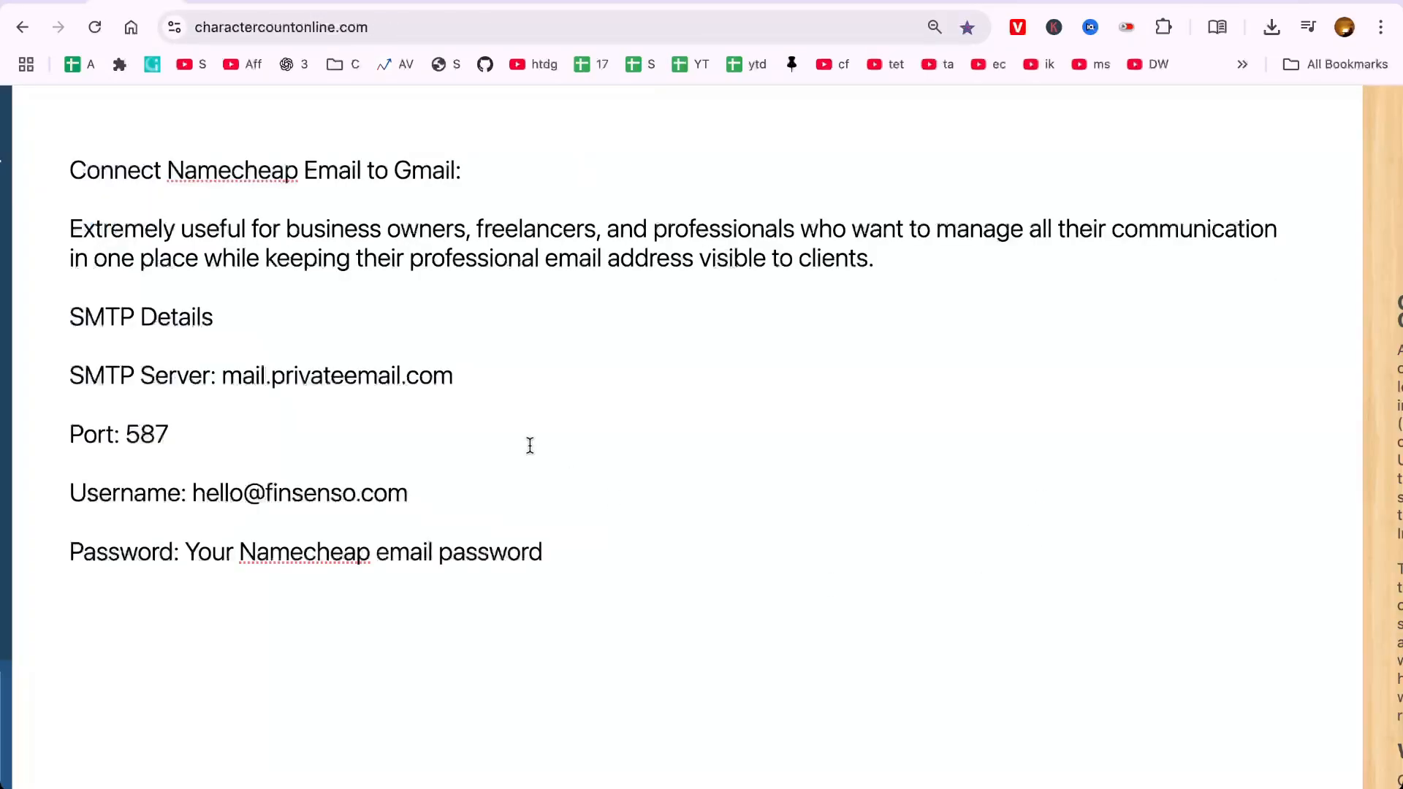
# Review the Namecheap SMTP notes and select the server address mail.privateemail.com
pyautogui.doubleClick(332, 228)
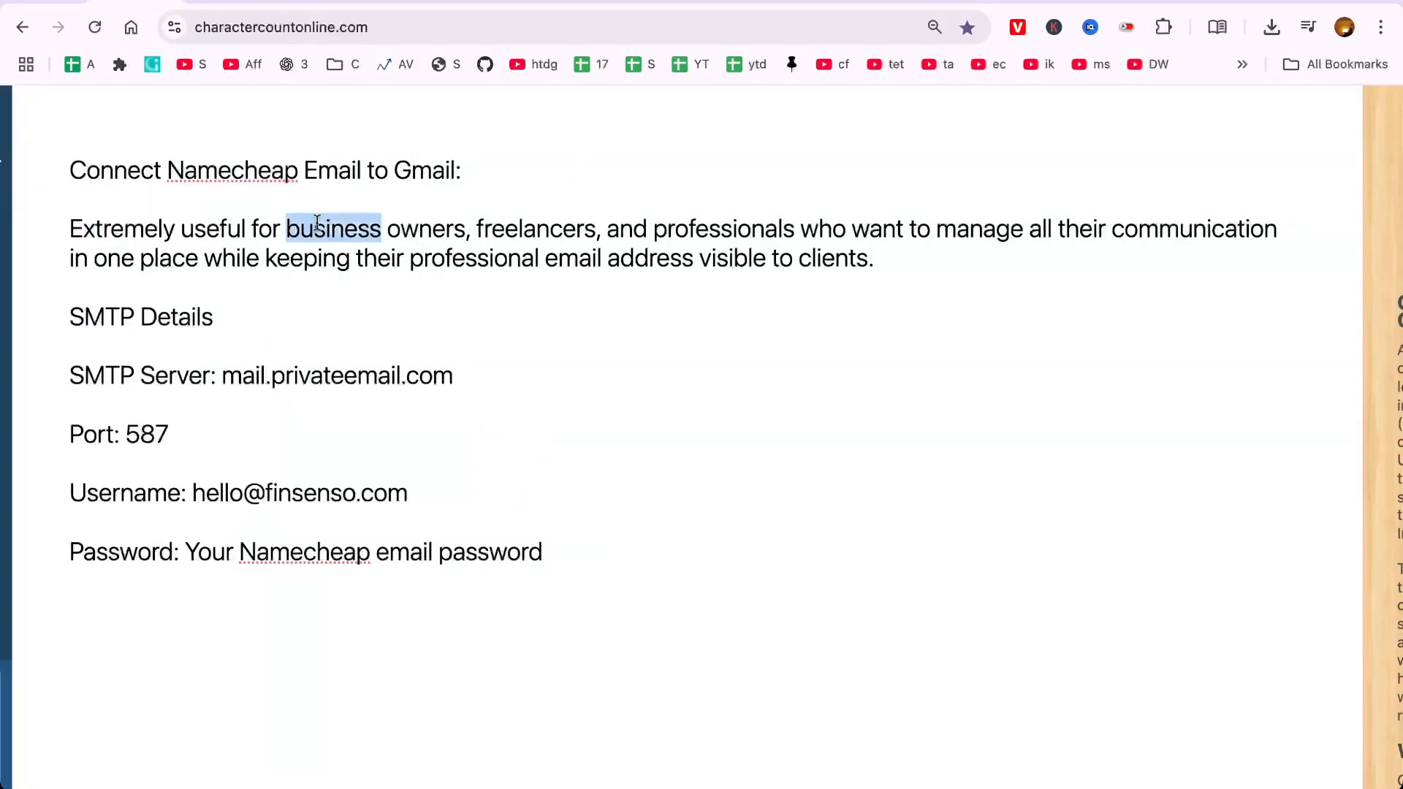
pyautogui.doubleClick(721, 228)
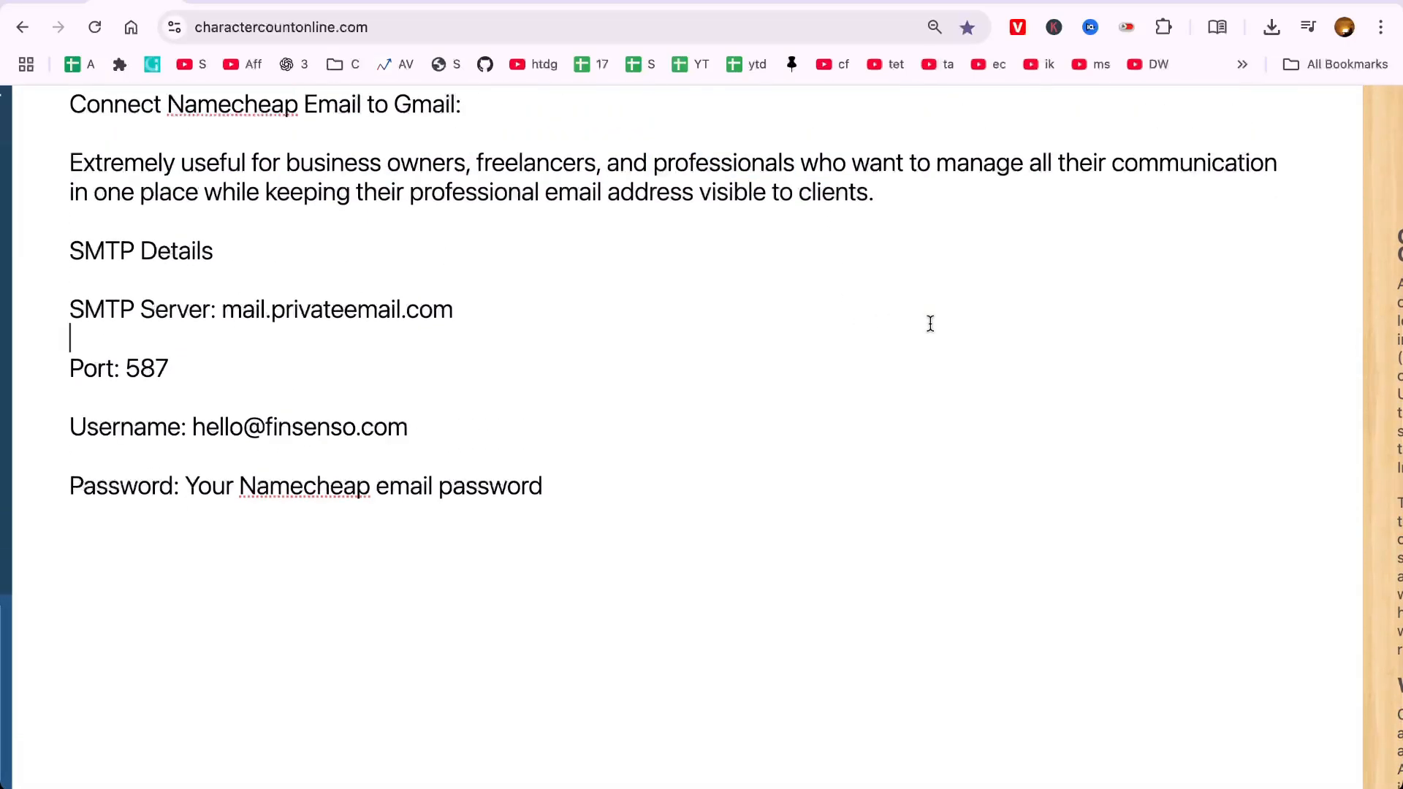
pyautogui.moveTo(797, 162); pyautogui.dragTo(873, 191)
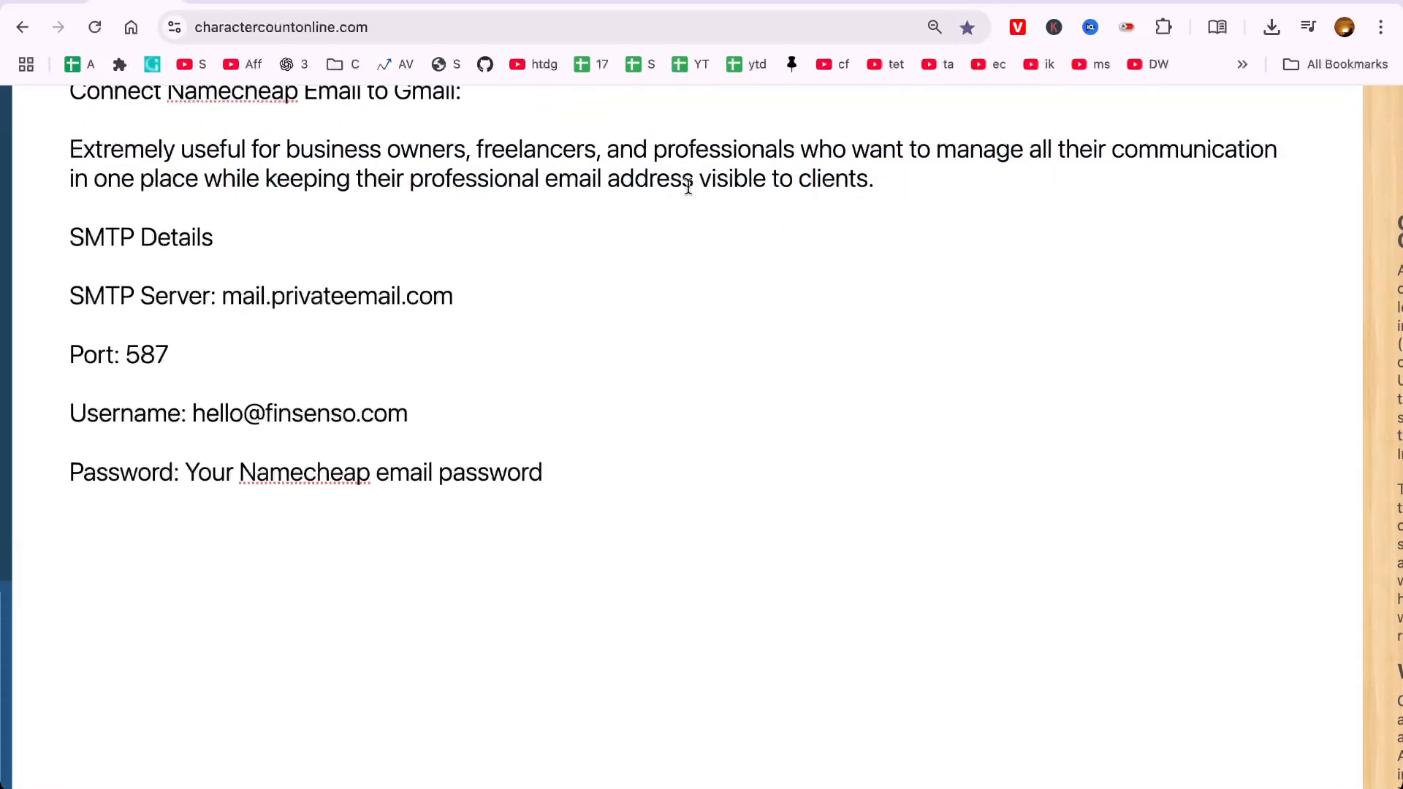
pyautogui.scroll(-3)
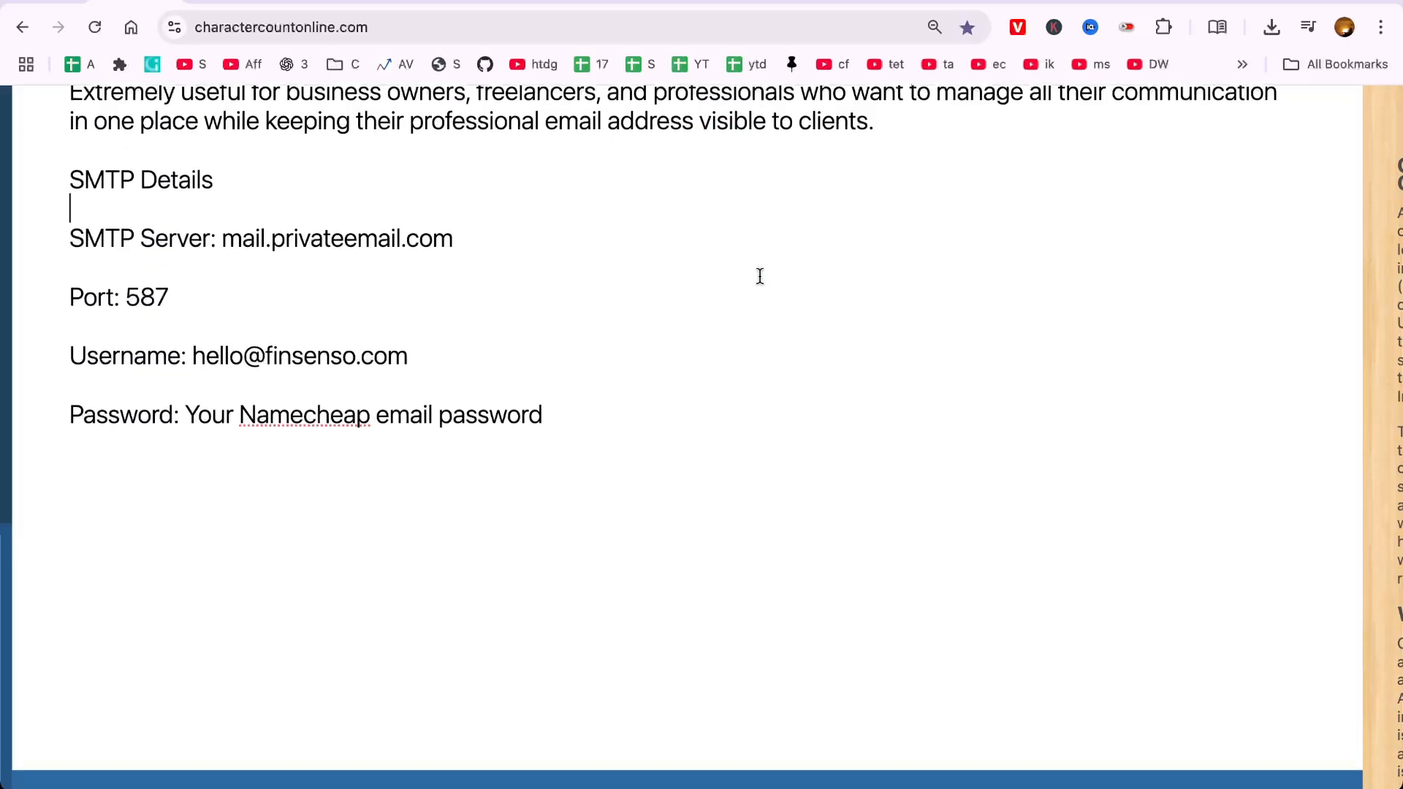
pyautogui.scroll(-3)
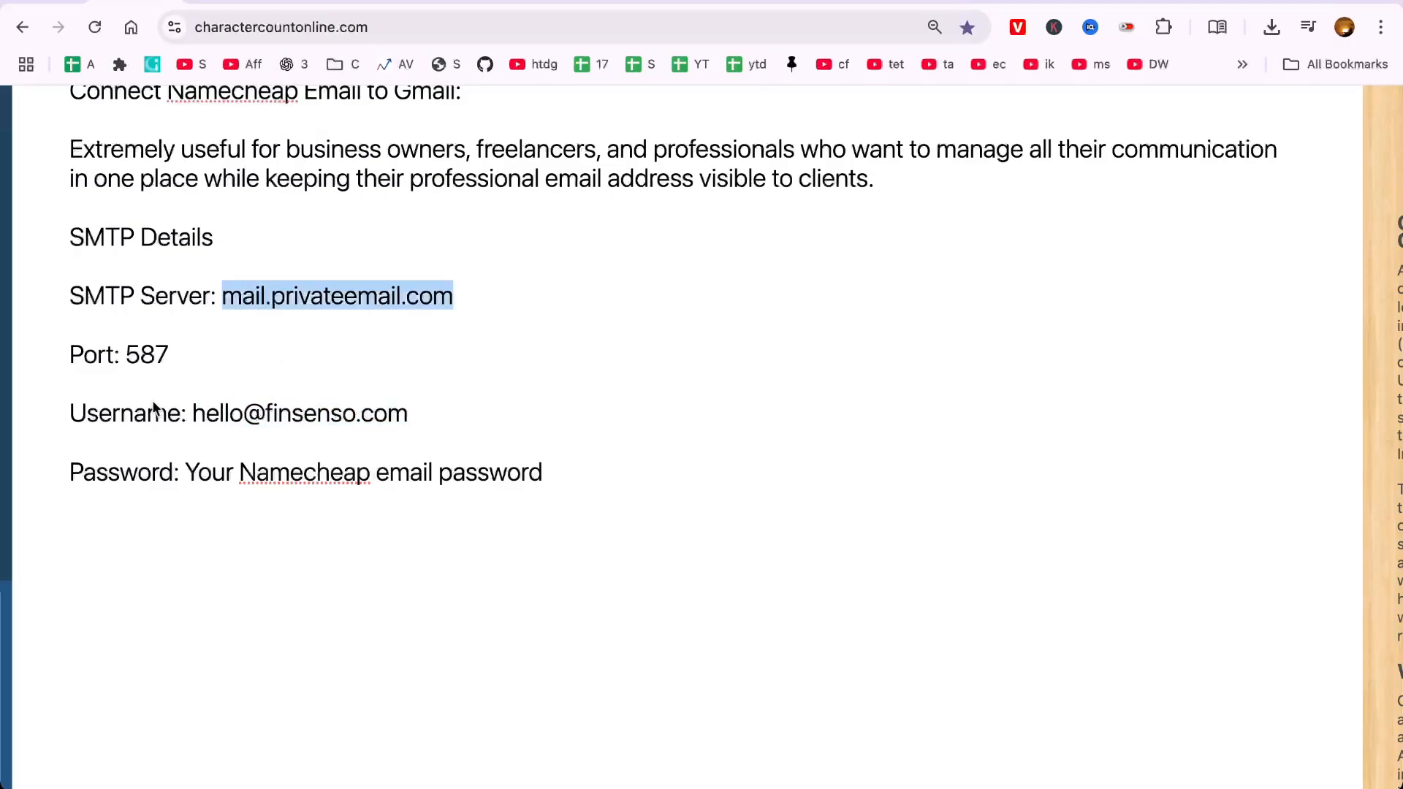
pyautogui.scroll(-3)
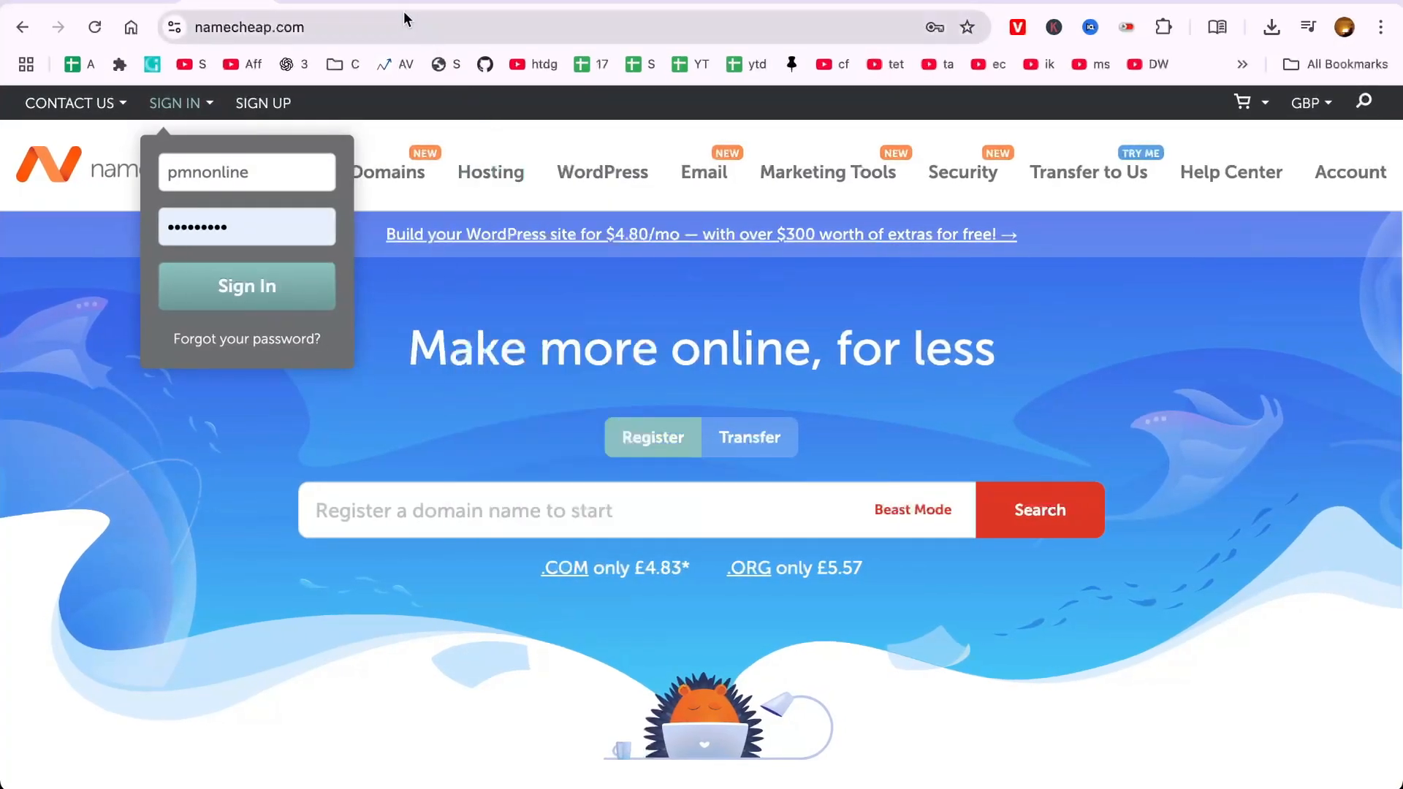
# Sign in to Namecheap and view finsenso.com's Private Email subscription with its MX and TXT records
pyautogui.click(246, 285)
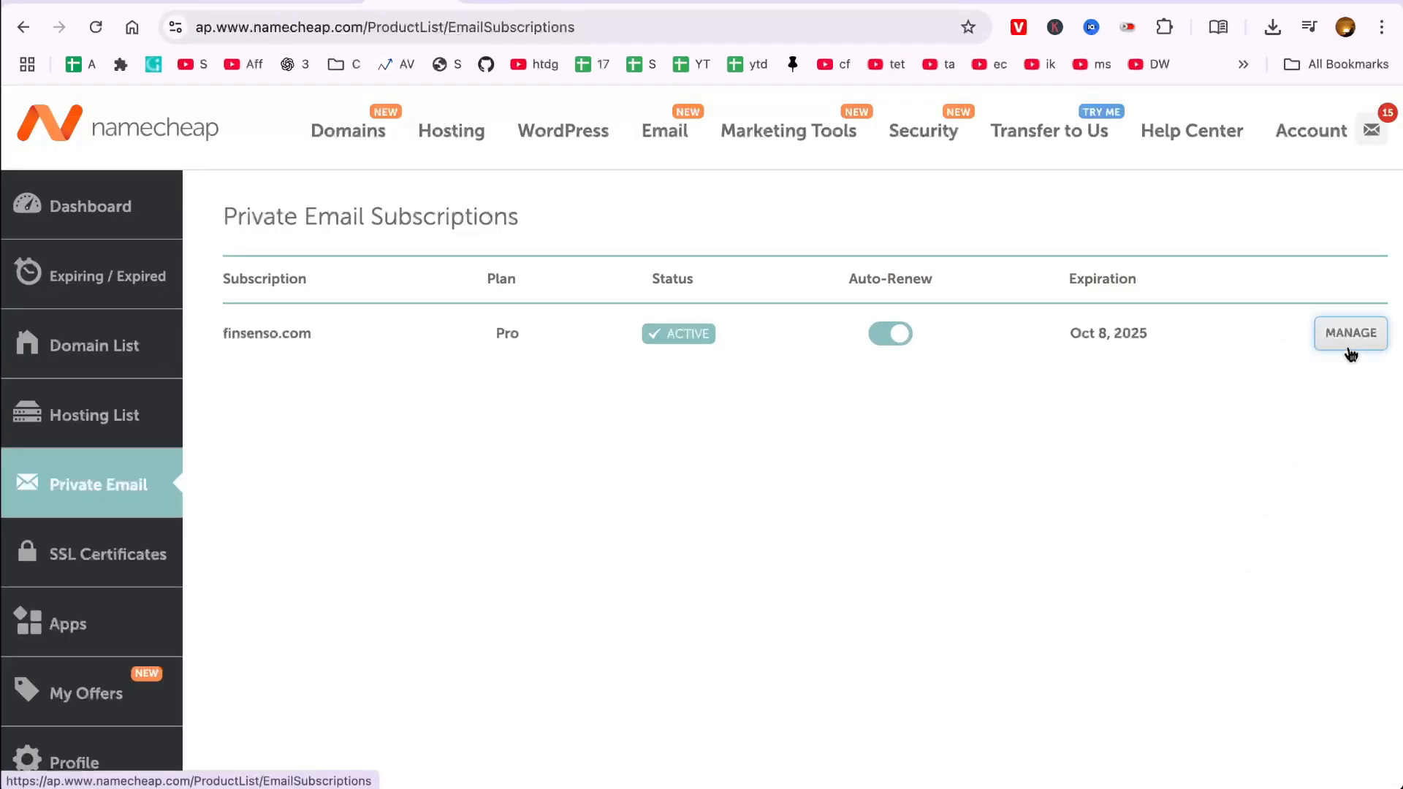
pyautogui.click(1349, 333)
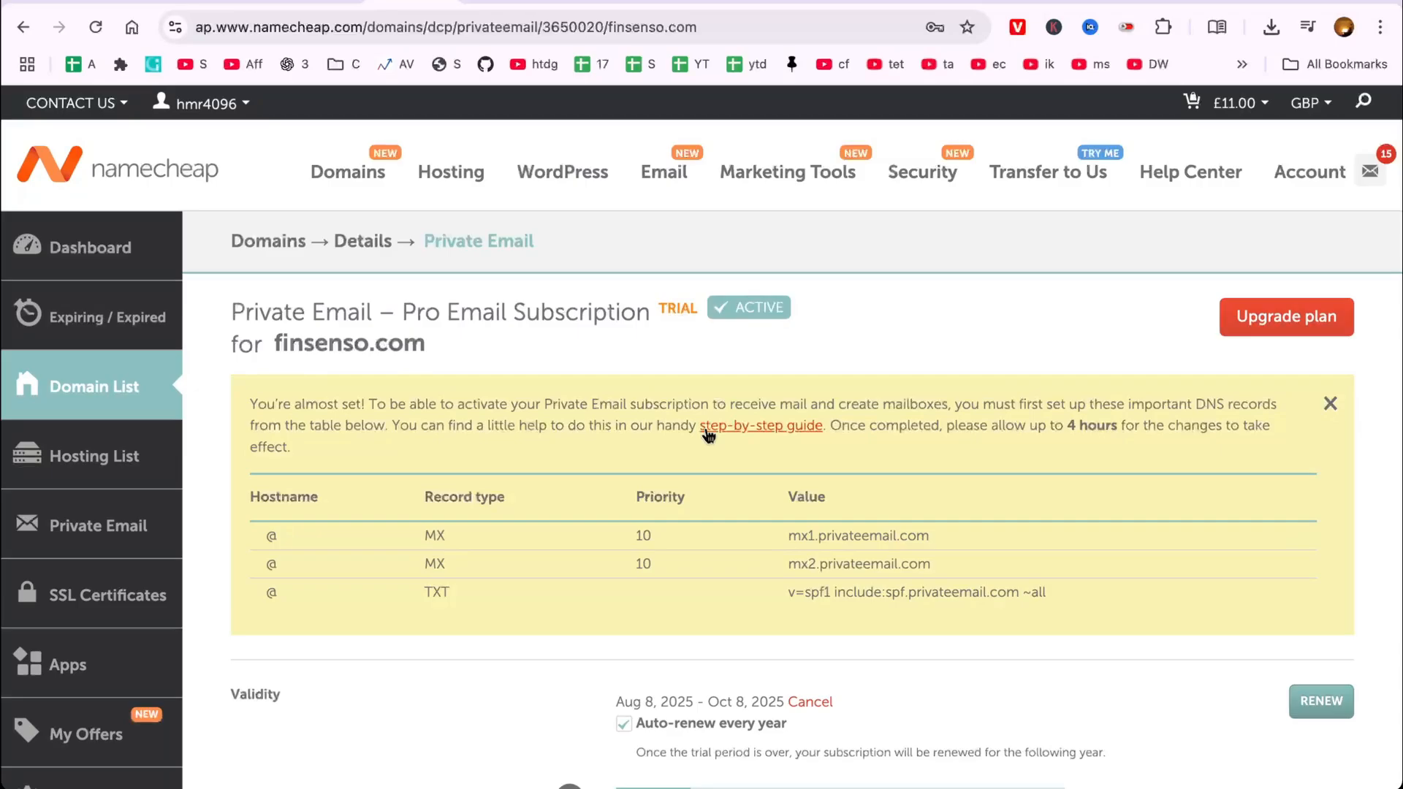
pyautogui.moveTo(702, 425); pyautogui.dragTo(737, 604)
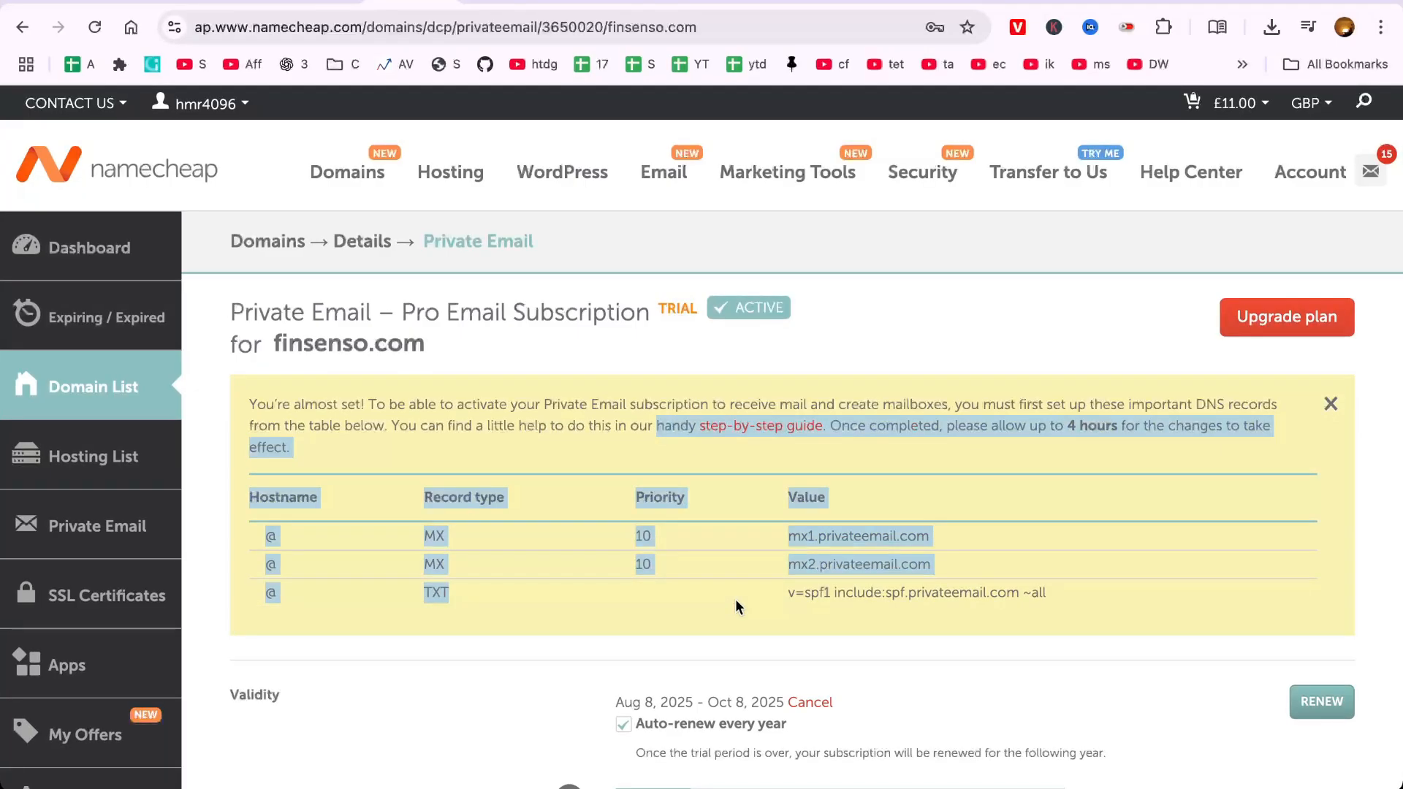
pyautogui.scroll(-3)
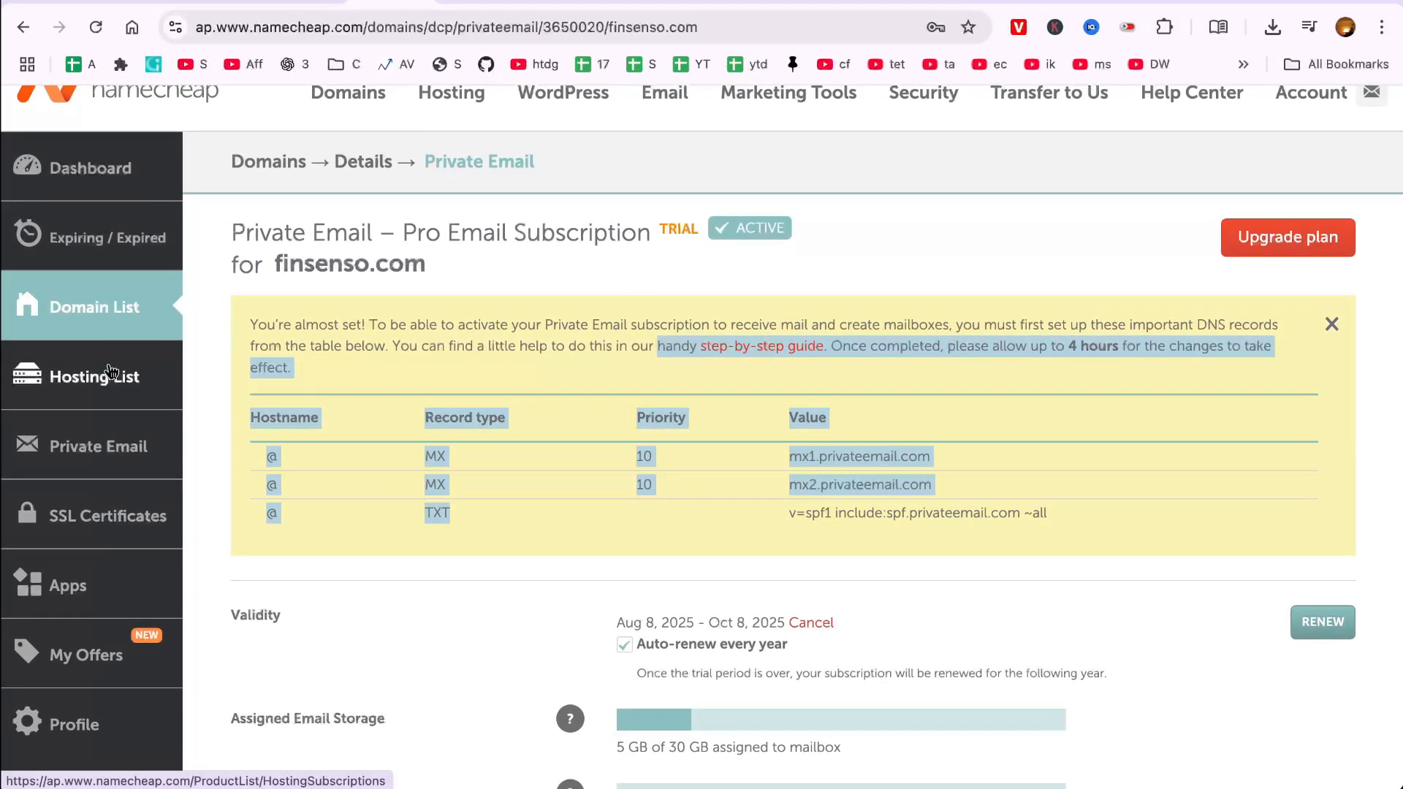
pyautogui.moveTo(92, 307)
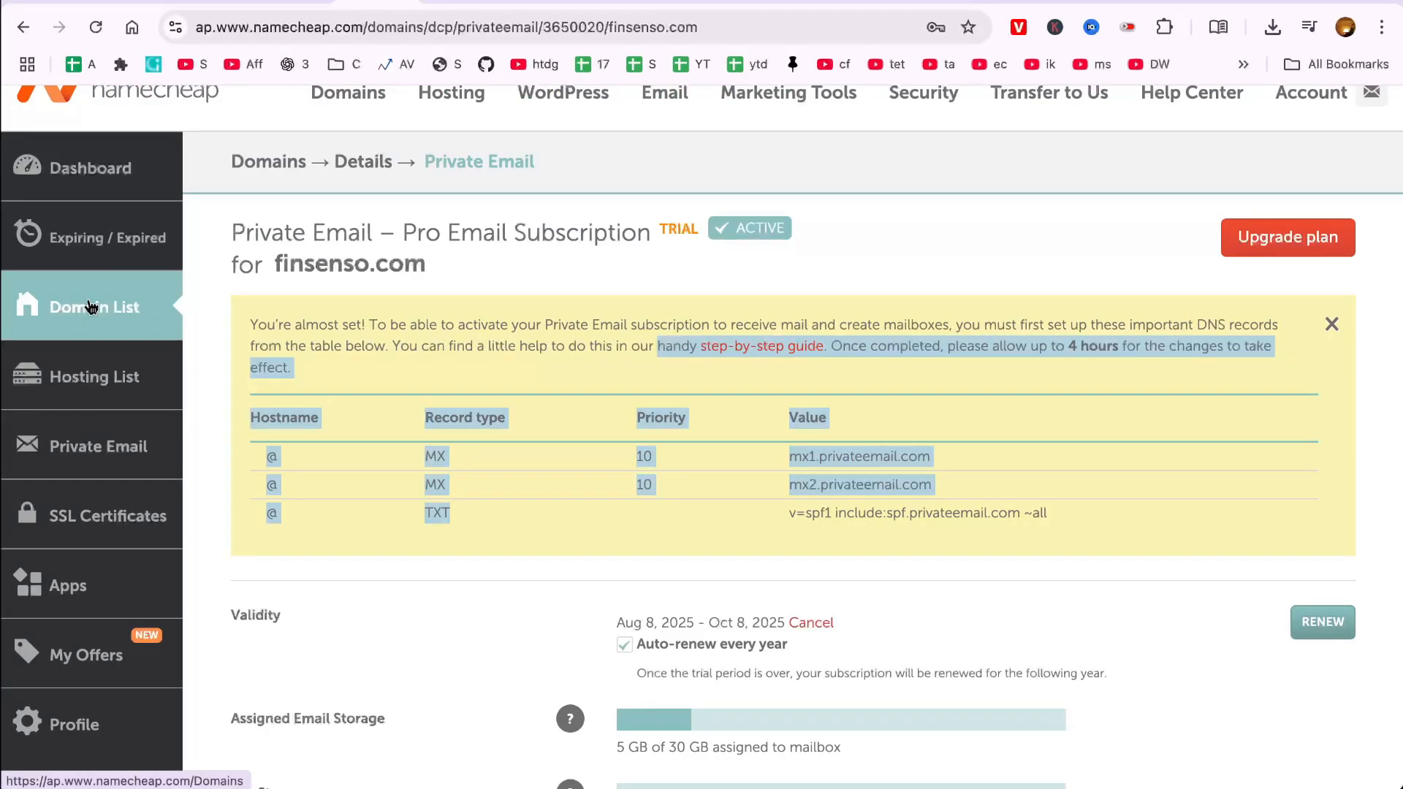
pyautogui.click(93, 307)
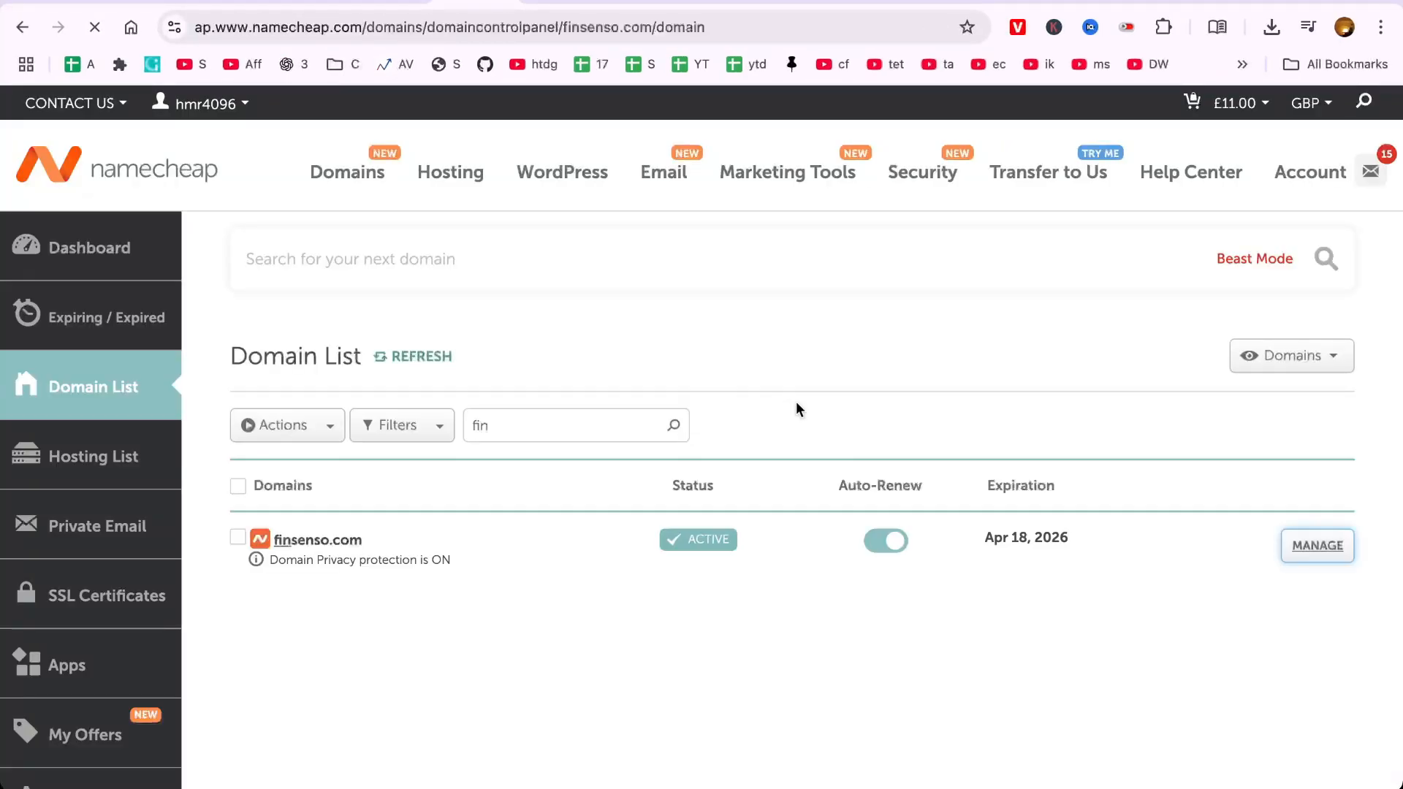
pyautogui.click(1316, 546)
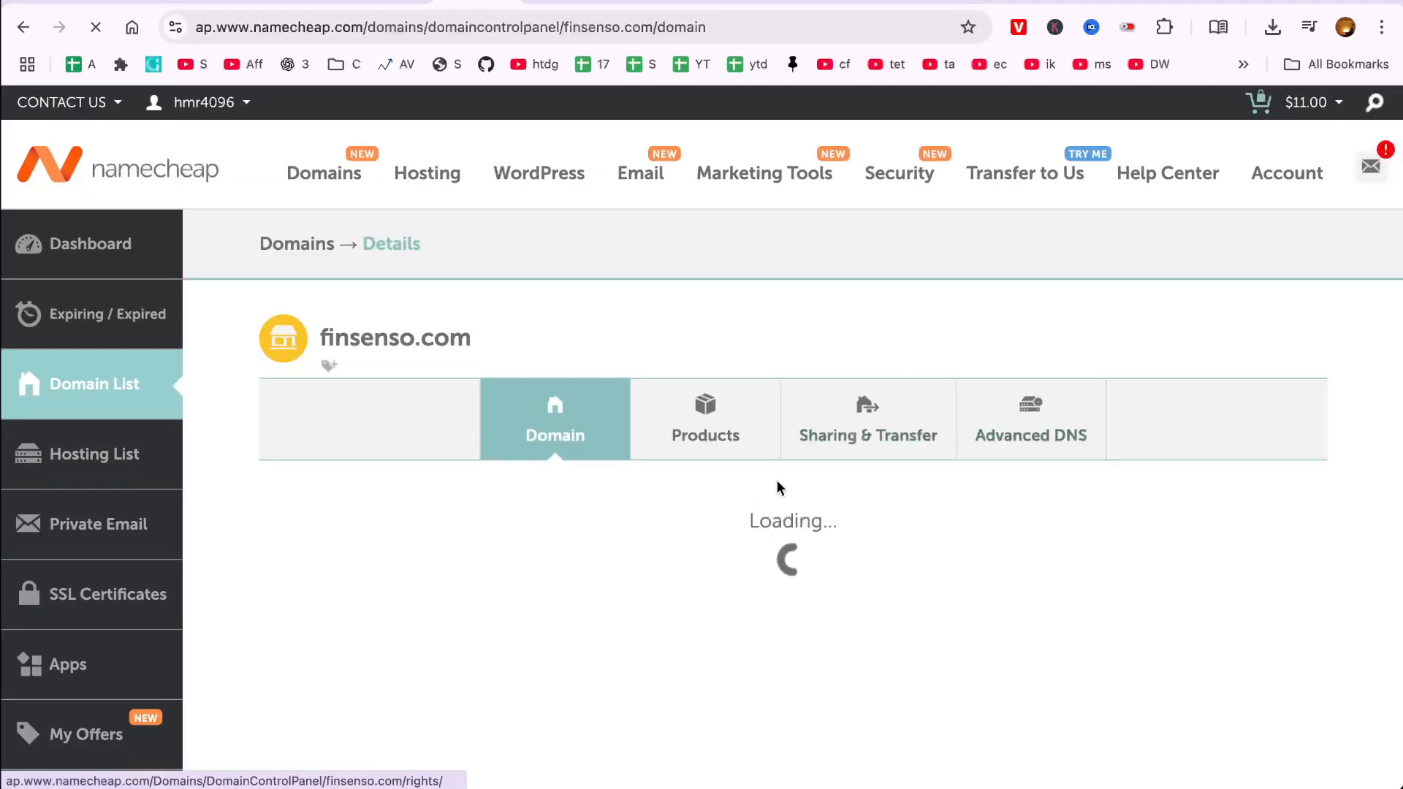
pyautogui.click(1029, 418)
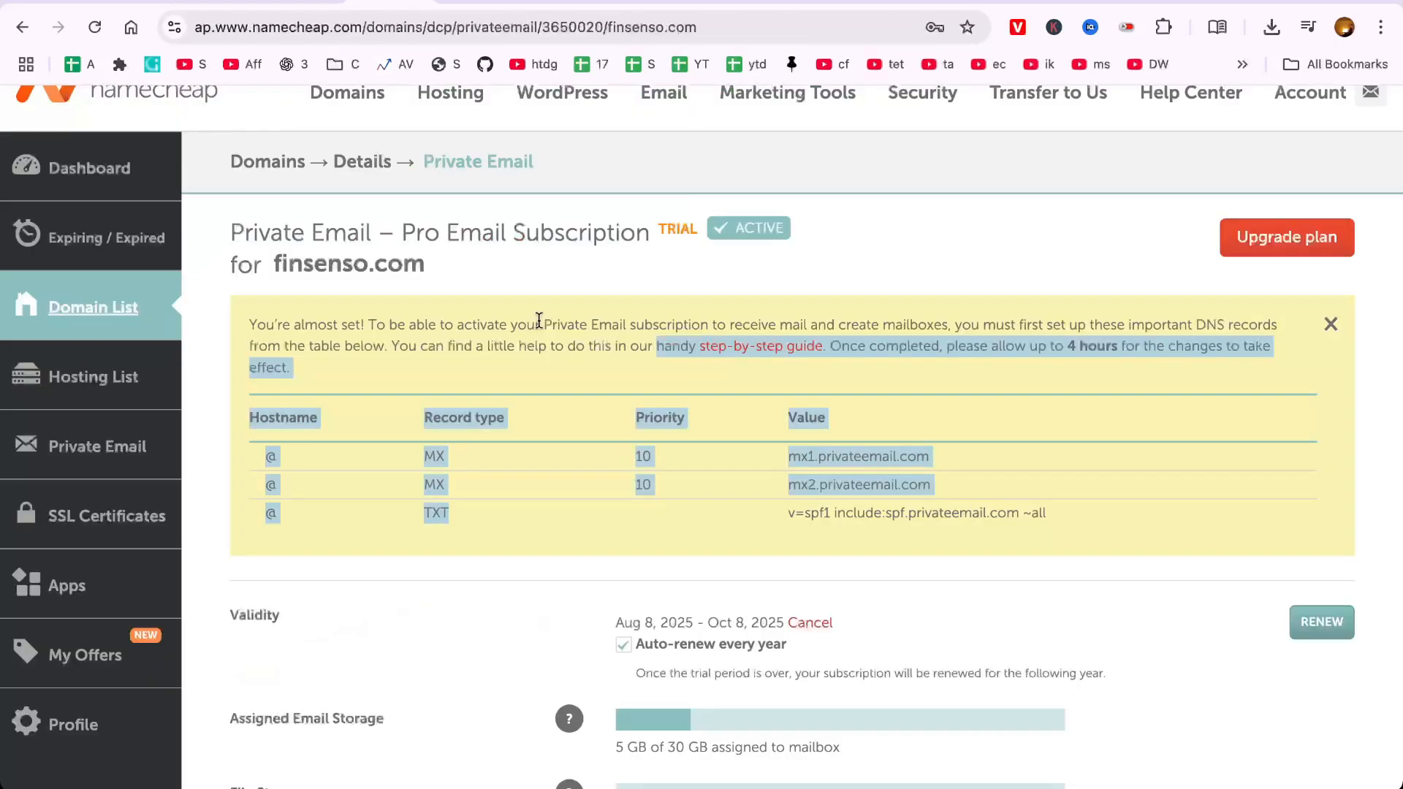
pyautogui.scroll(-3)
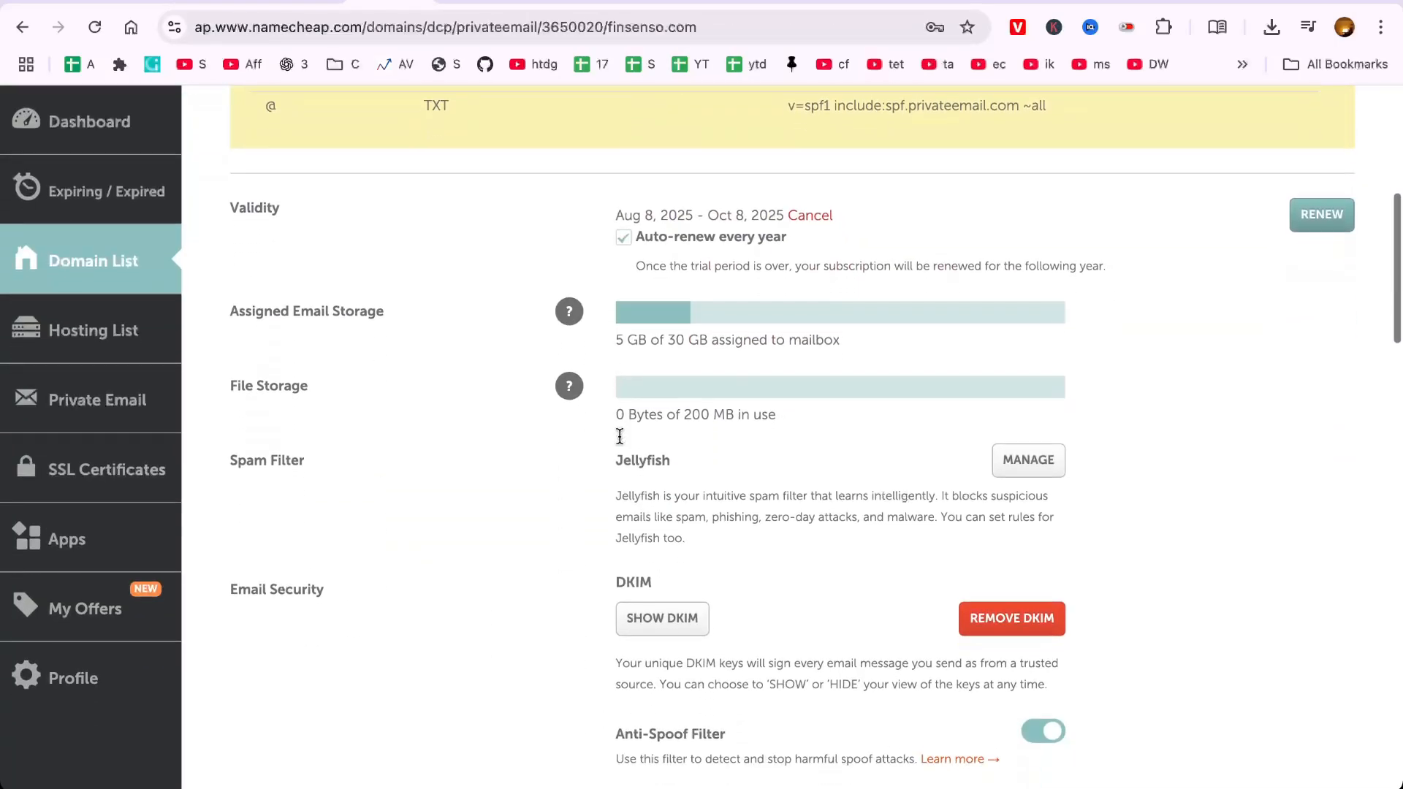
pyautogui.scroll(-3)
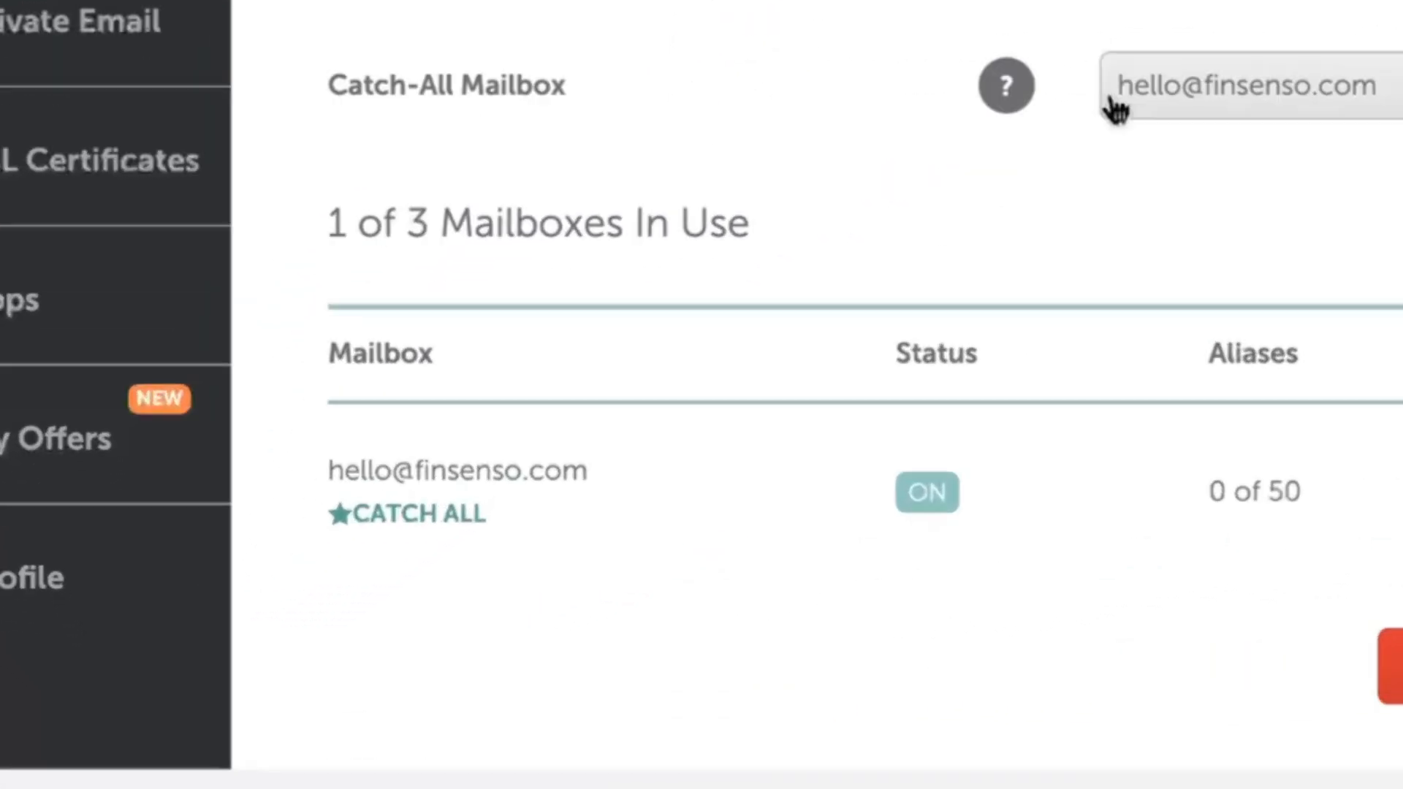
pyautogui.scroll(3)
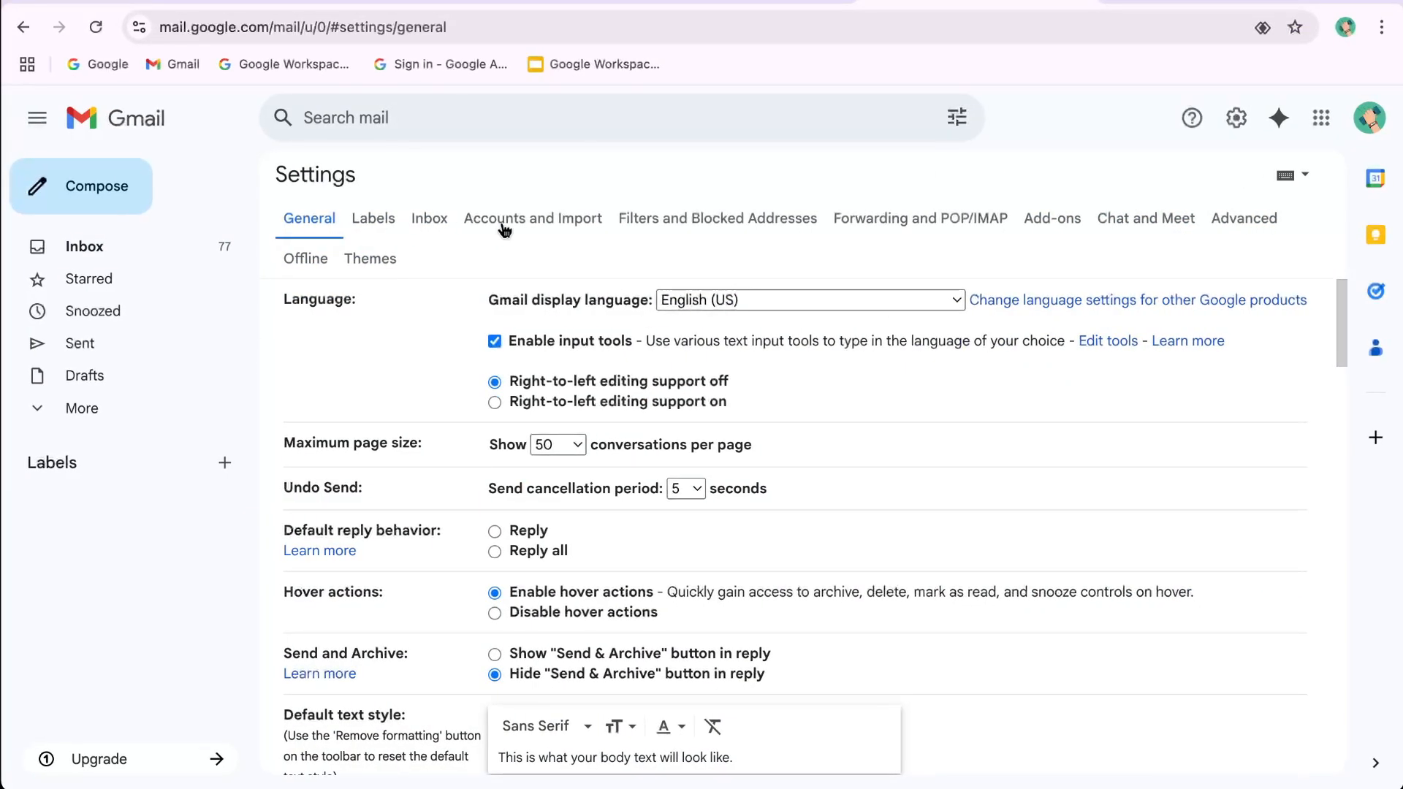
# Open the Accounts and Import section of Gmail settings
pyautogui.click(530, 217)
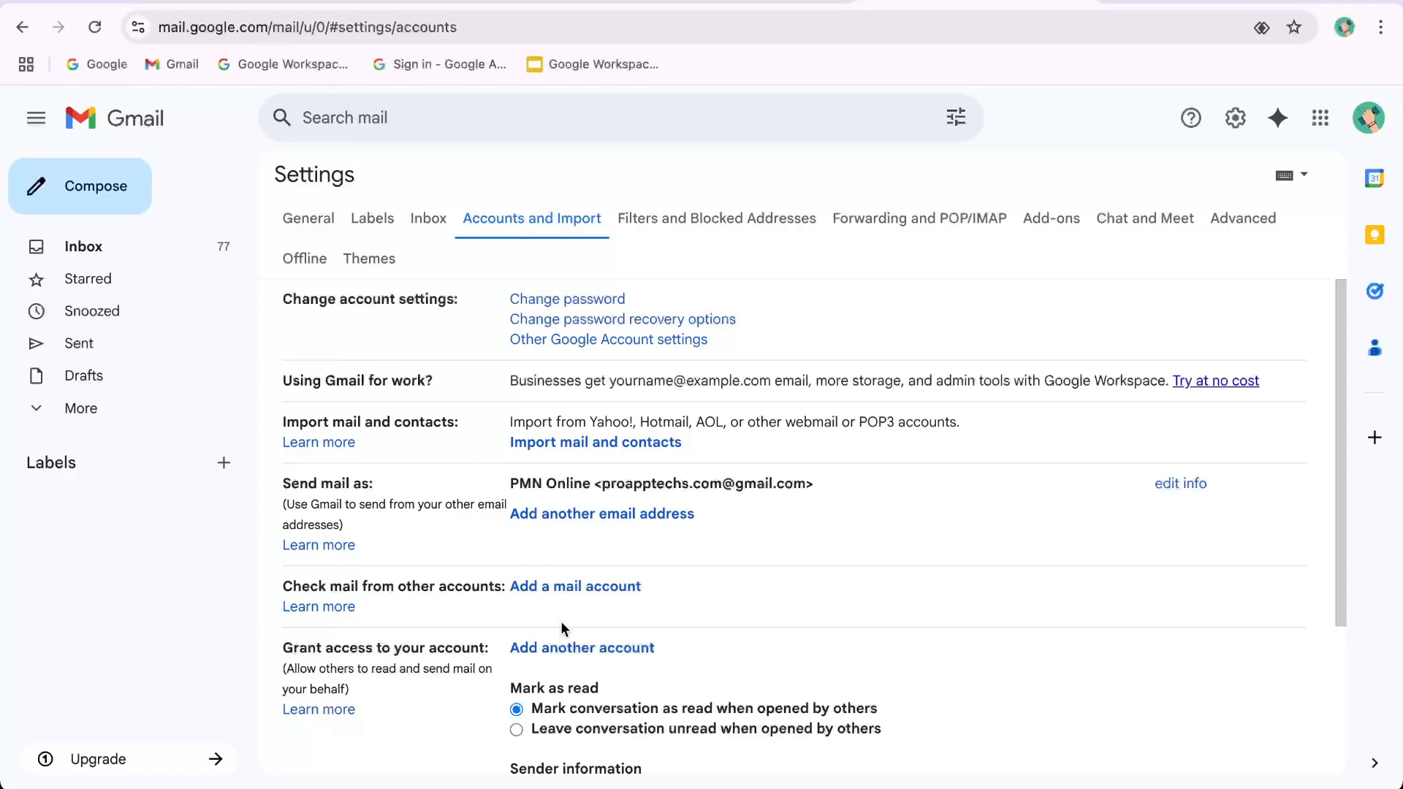
pyautogui.click(575, 586)
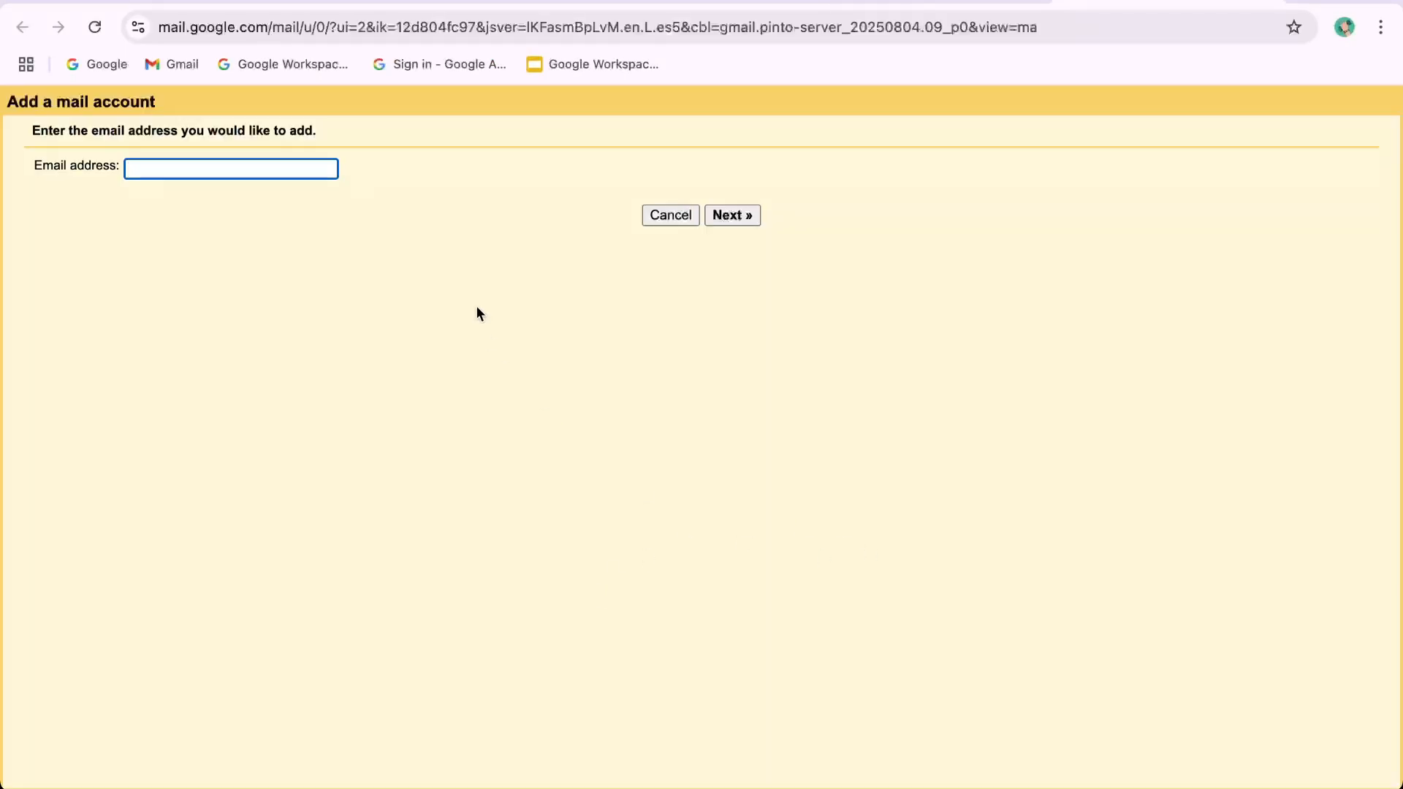
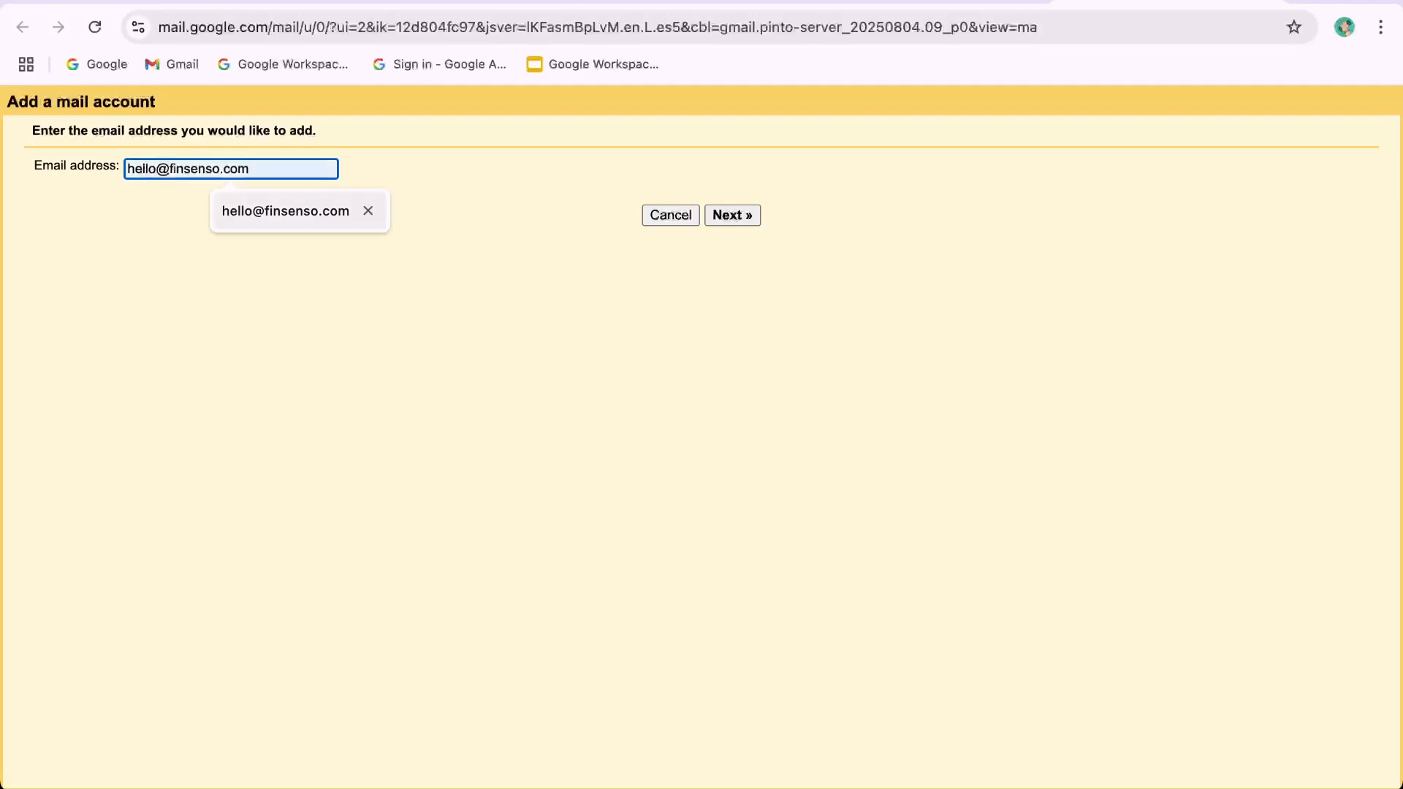
pyautogui.click(731, 215)
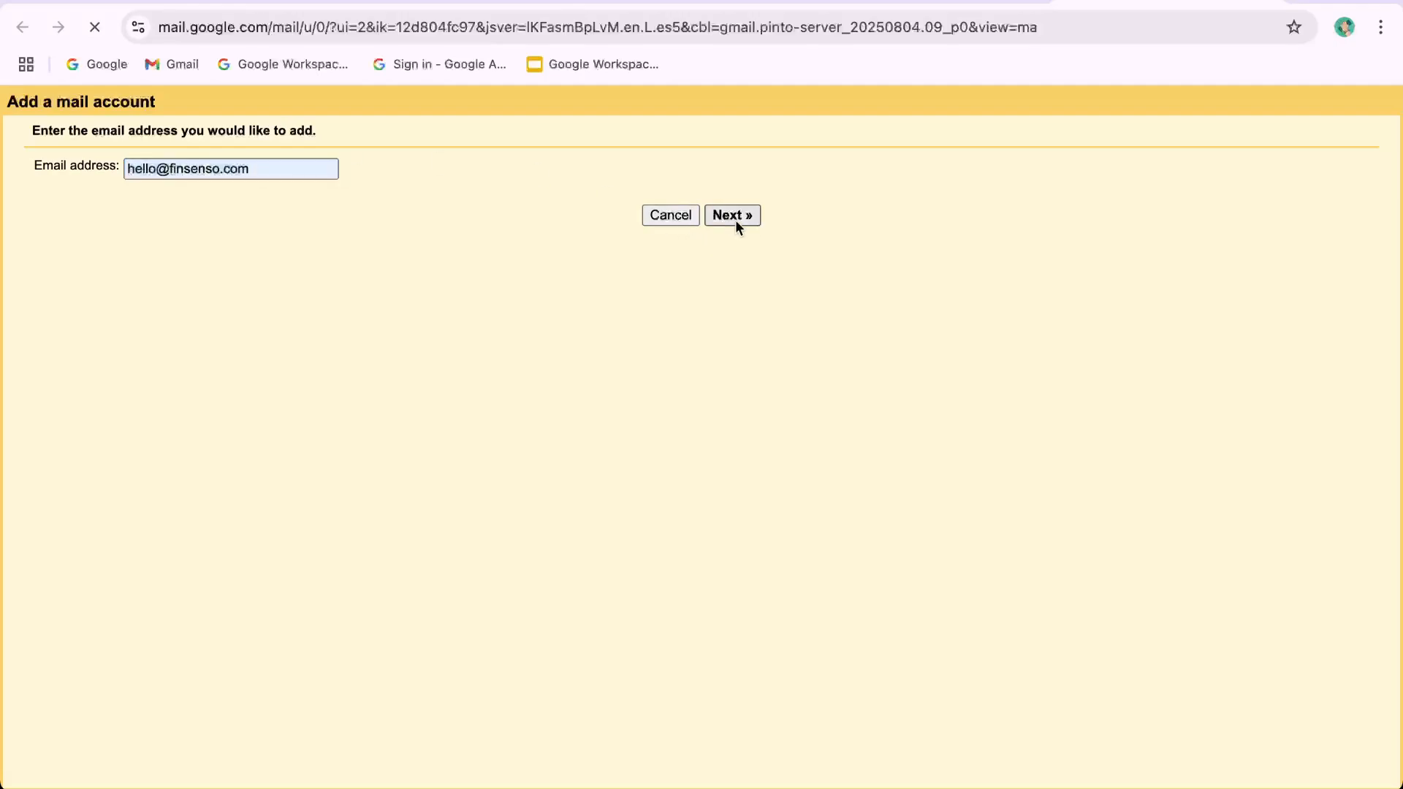
pyautogui.click(730, 214)
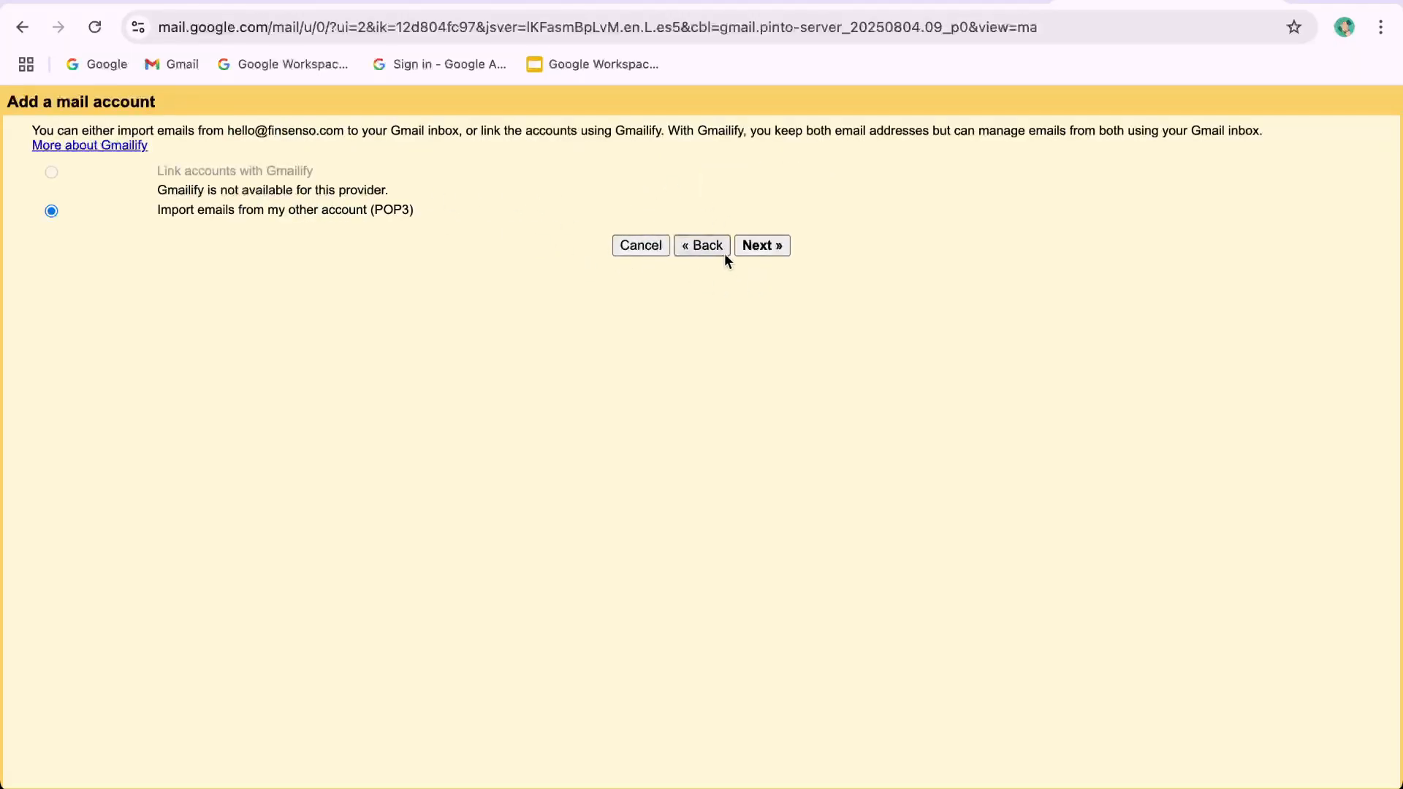
pyautogui.click(759, 246)
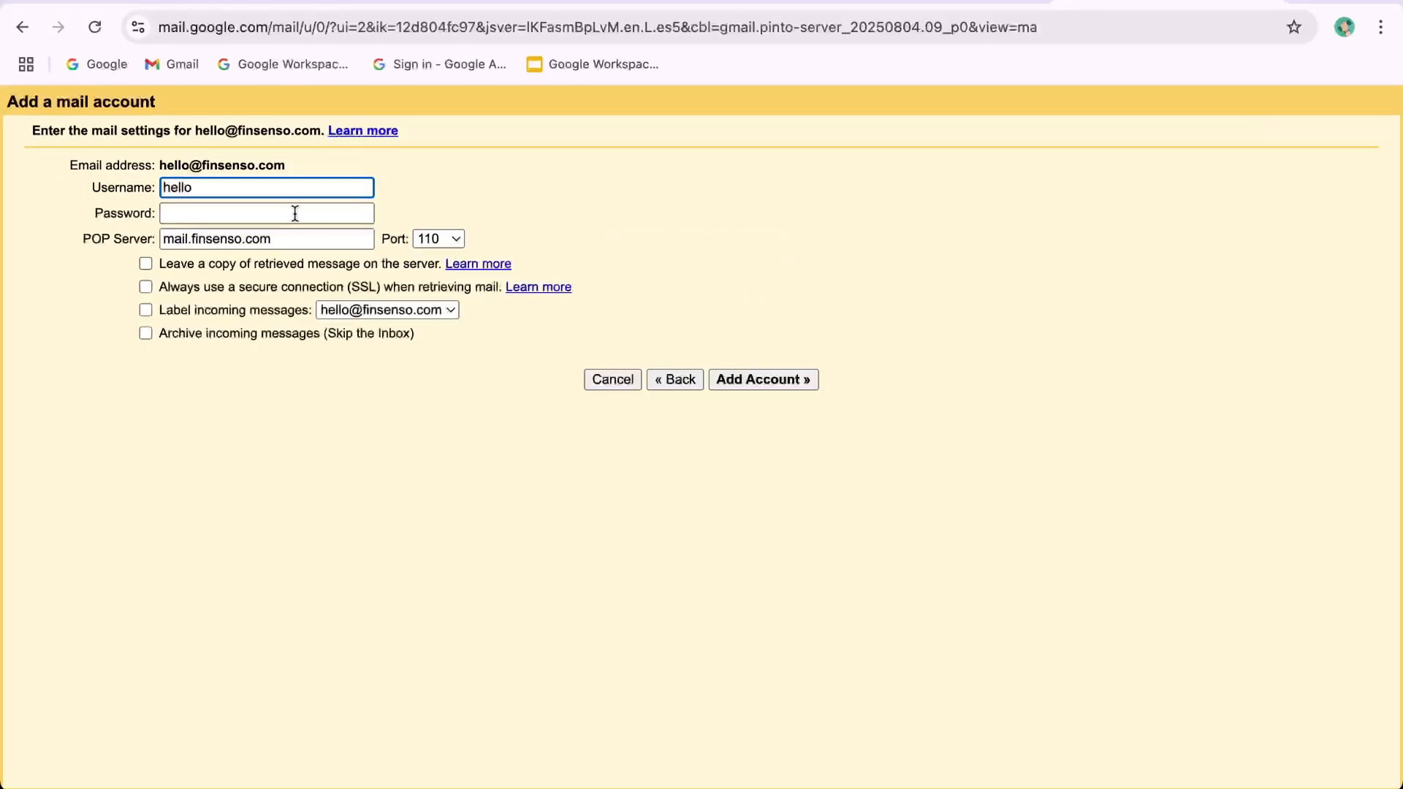
pyautogui.write('mail.privateemail.com')
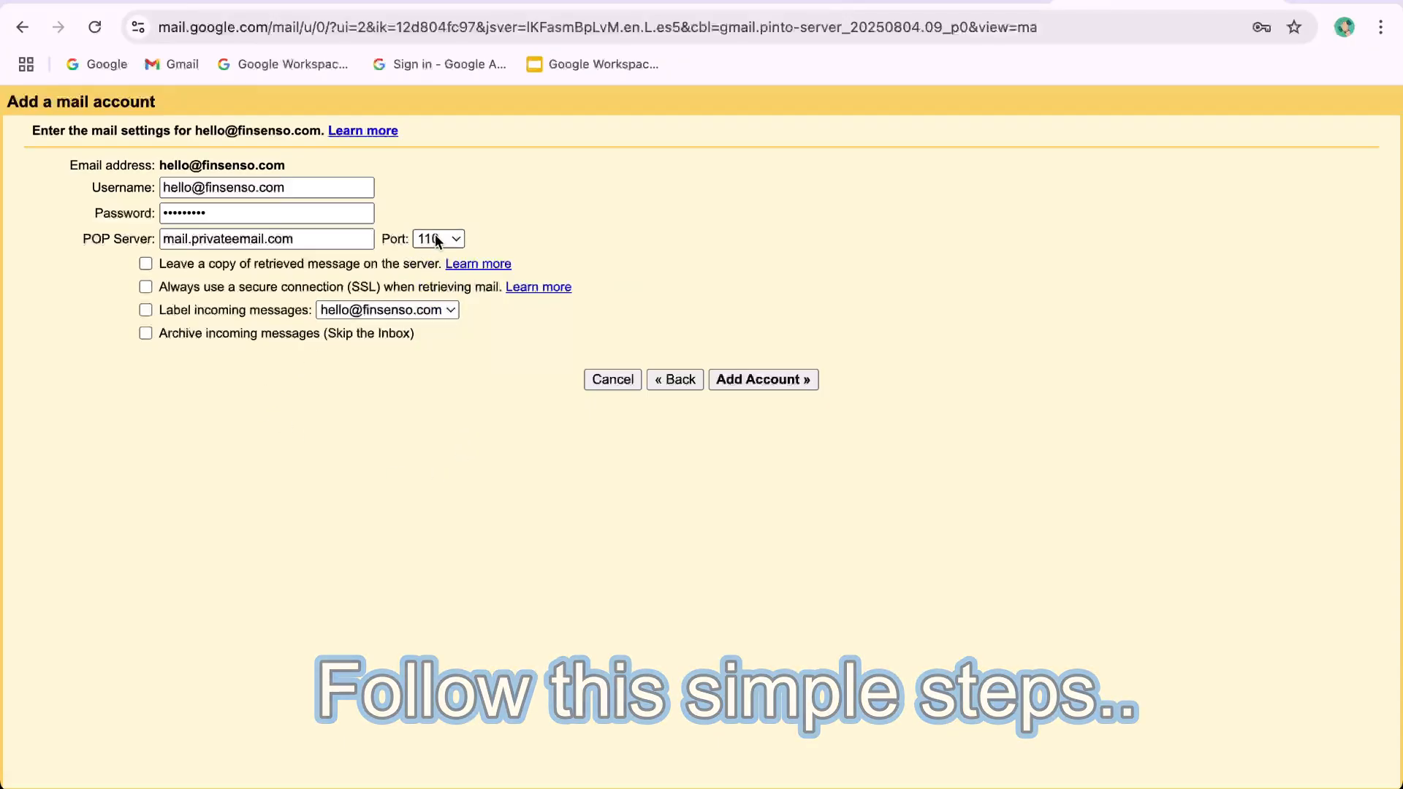
pyautogui.click(761, 379)
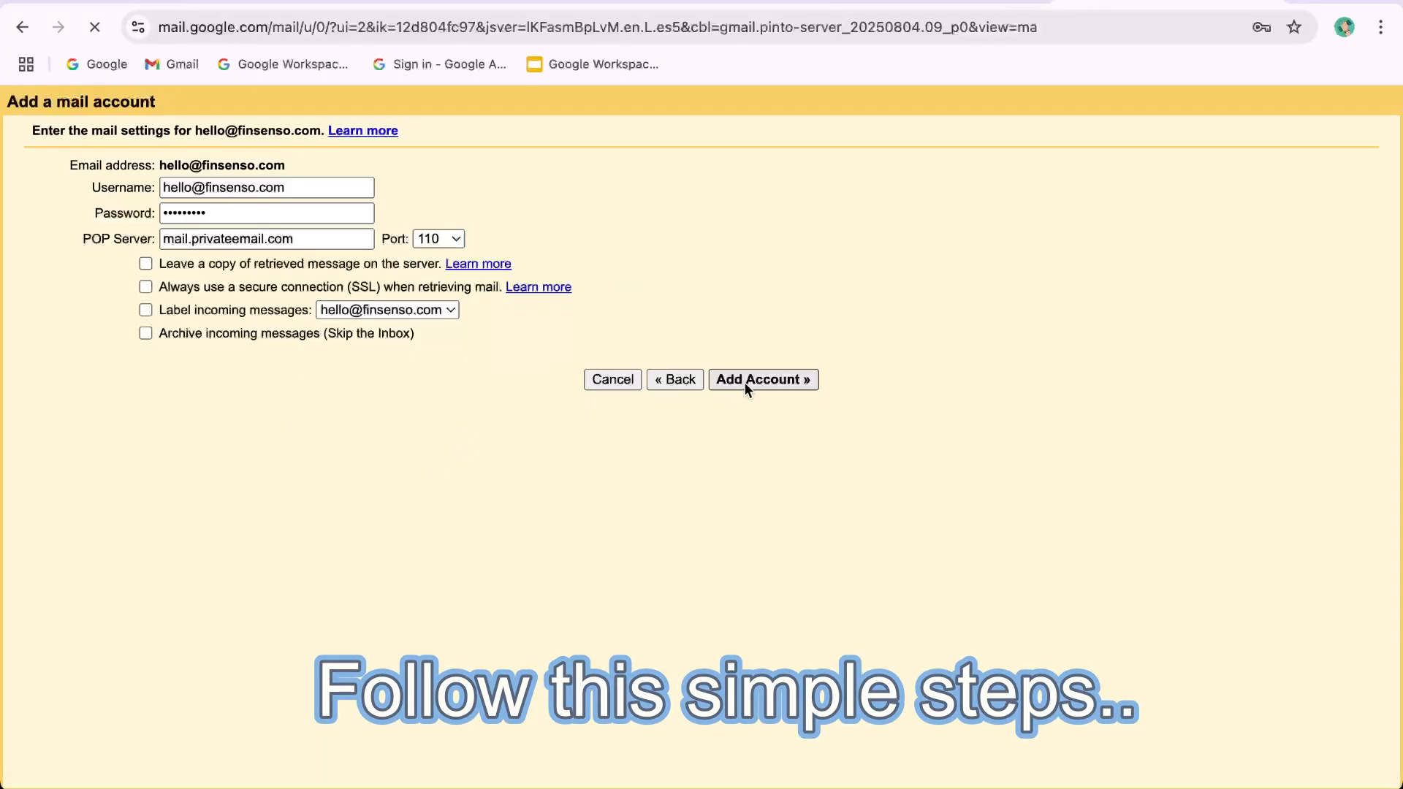
pyautogui.click(762, 379)
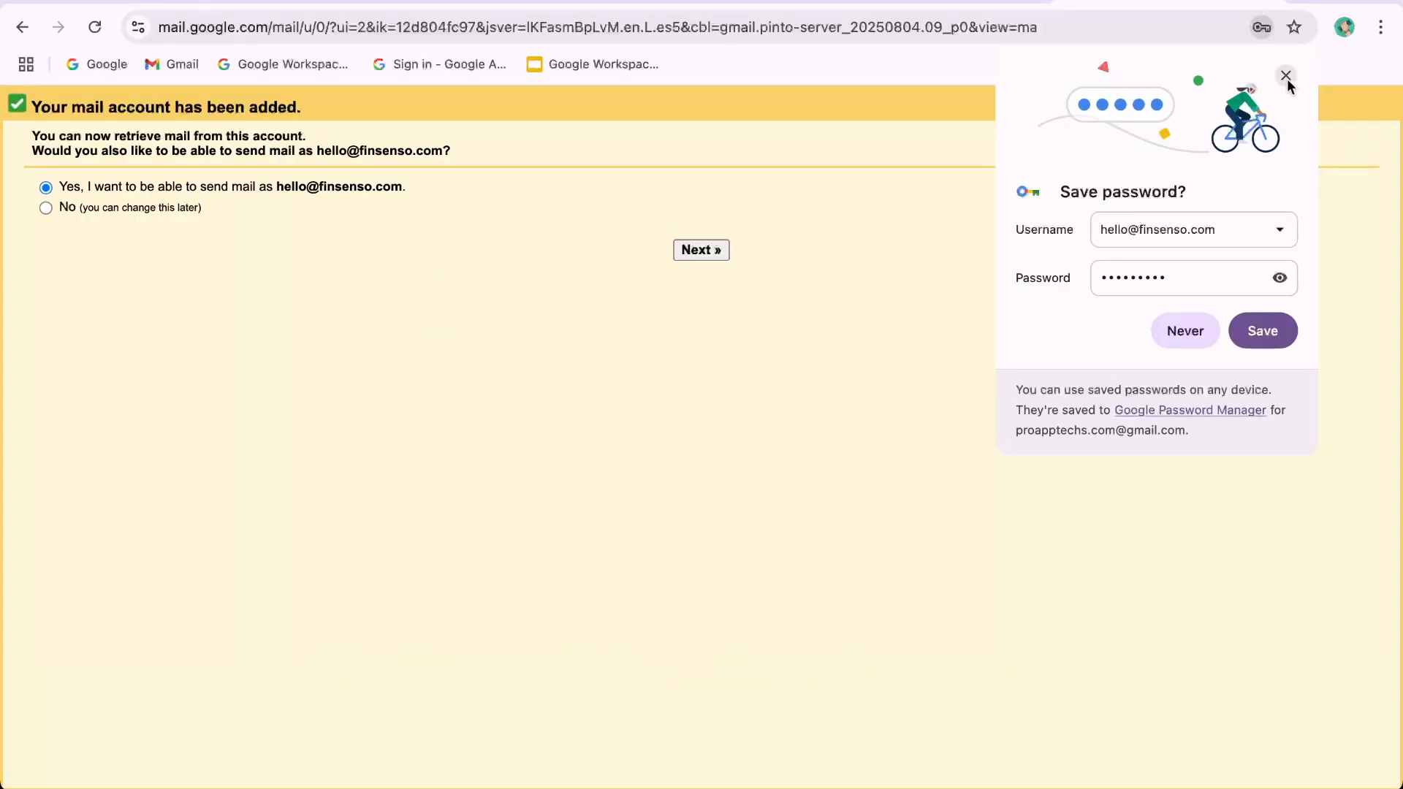
pyautogui.click(1286, 75)
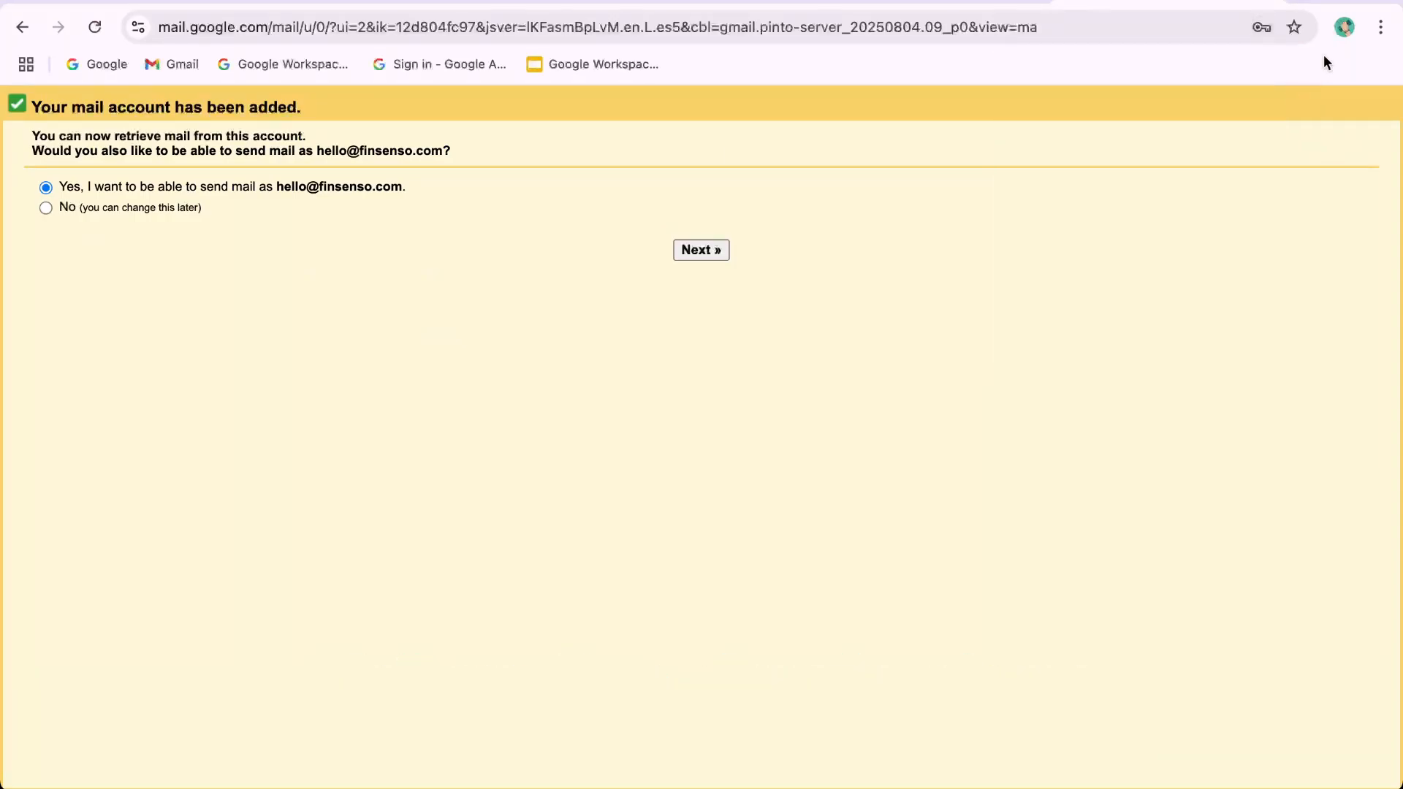
pyautogui.click(701, 250)
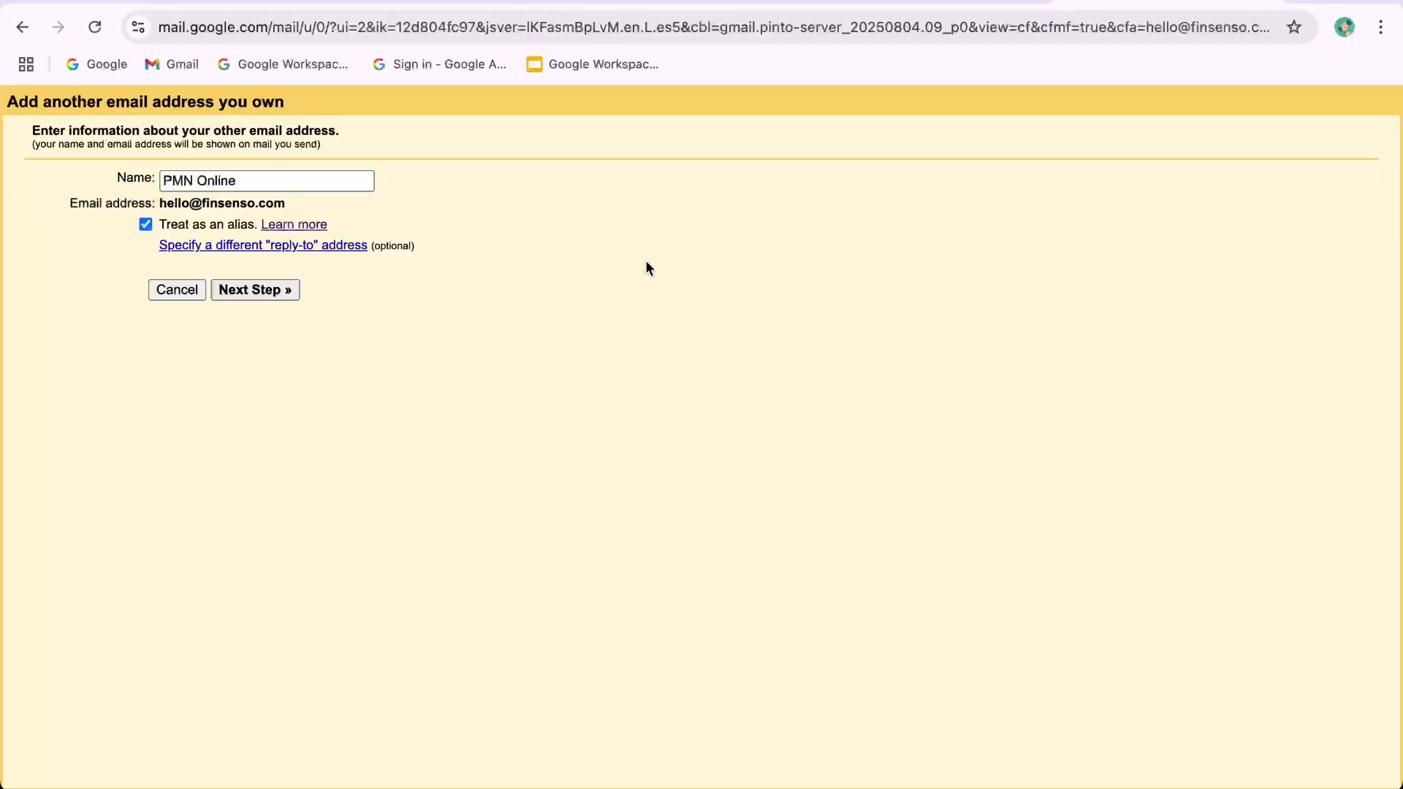
pyautogui.click(255, 289)
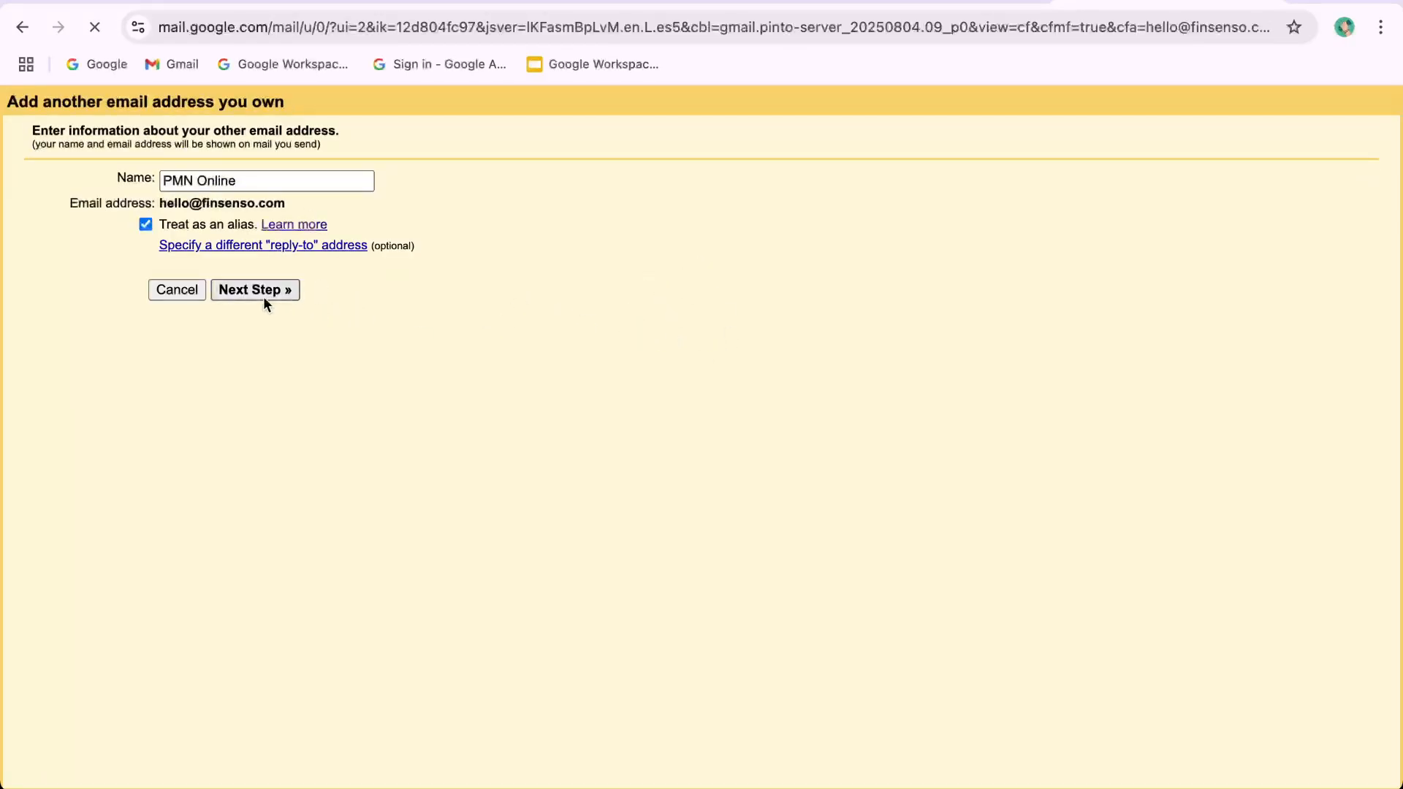
pyautogui.click(255, 289)
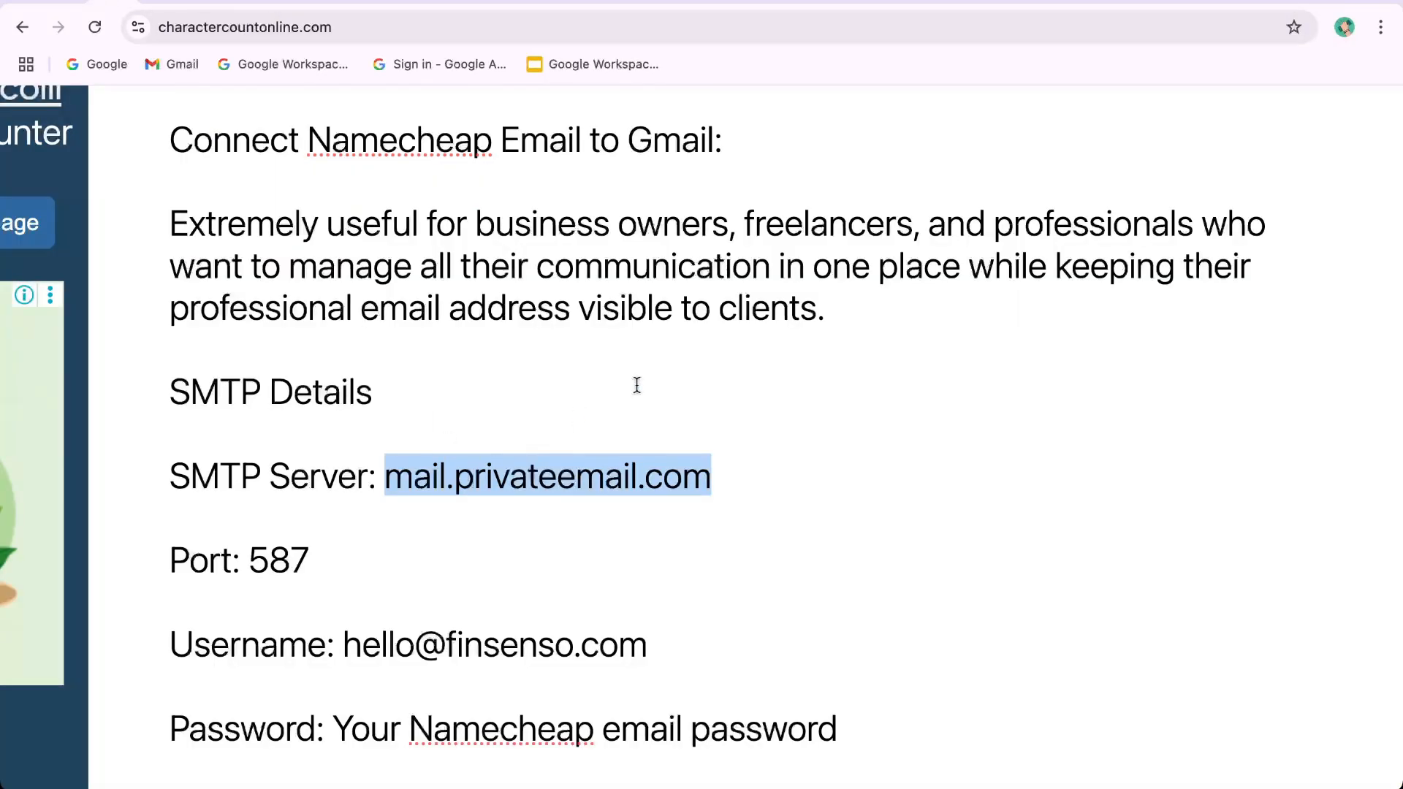
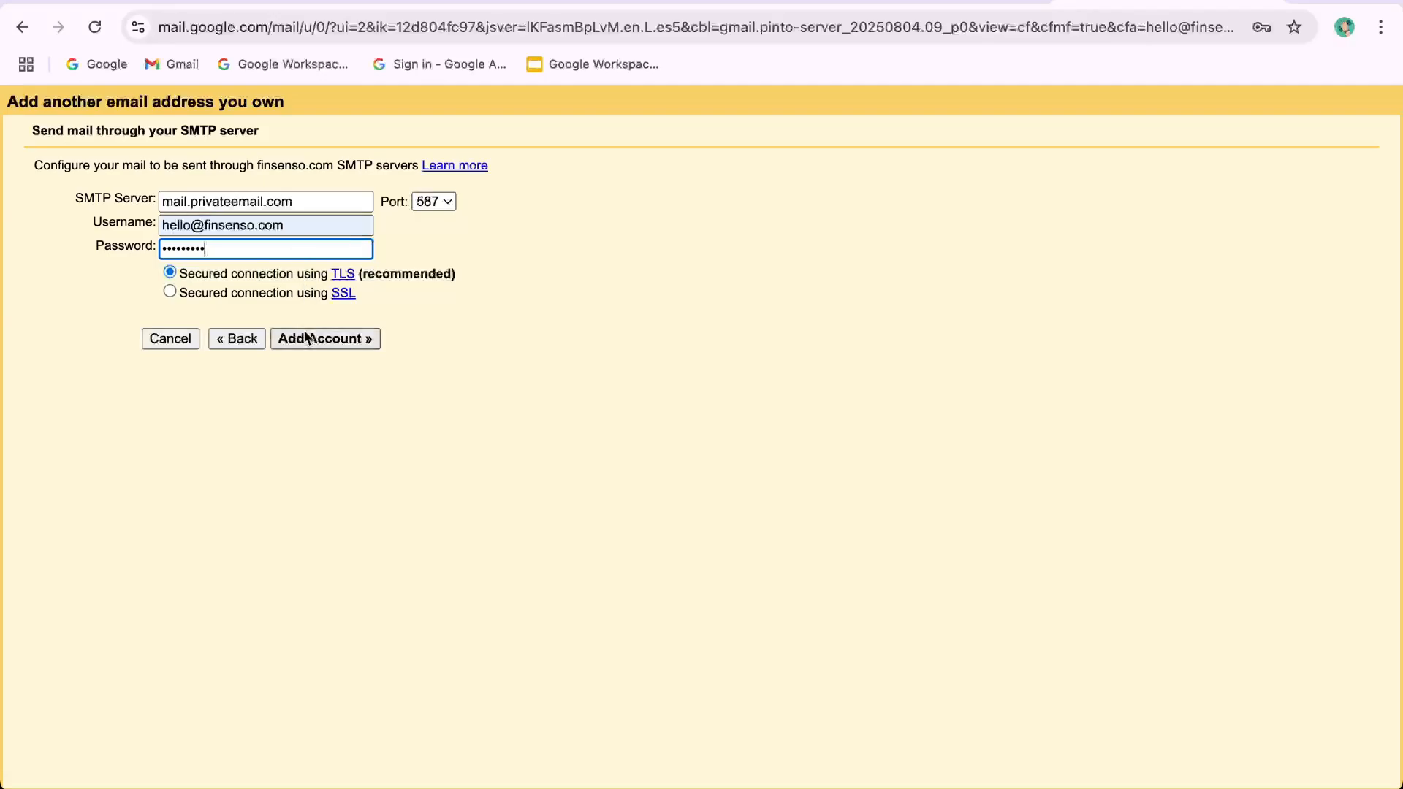
pyautogui.click(324, 338)
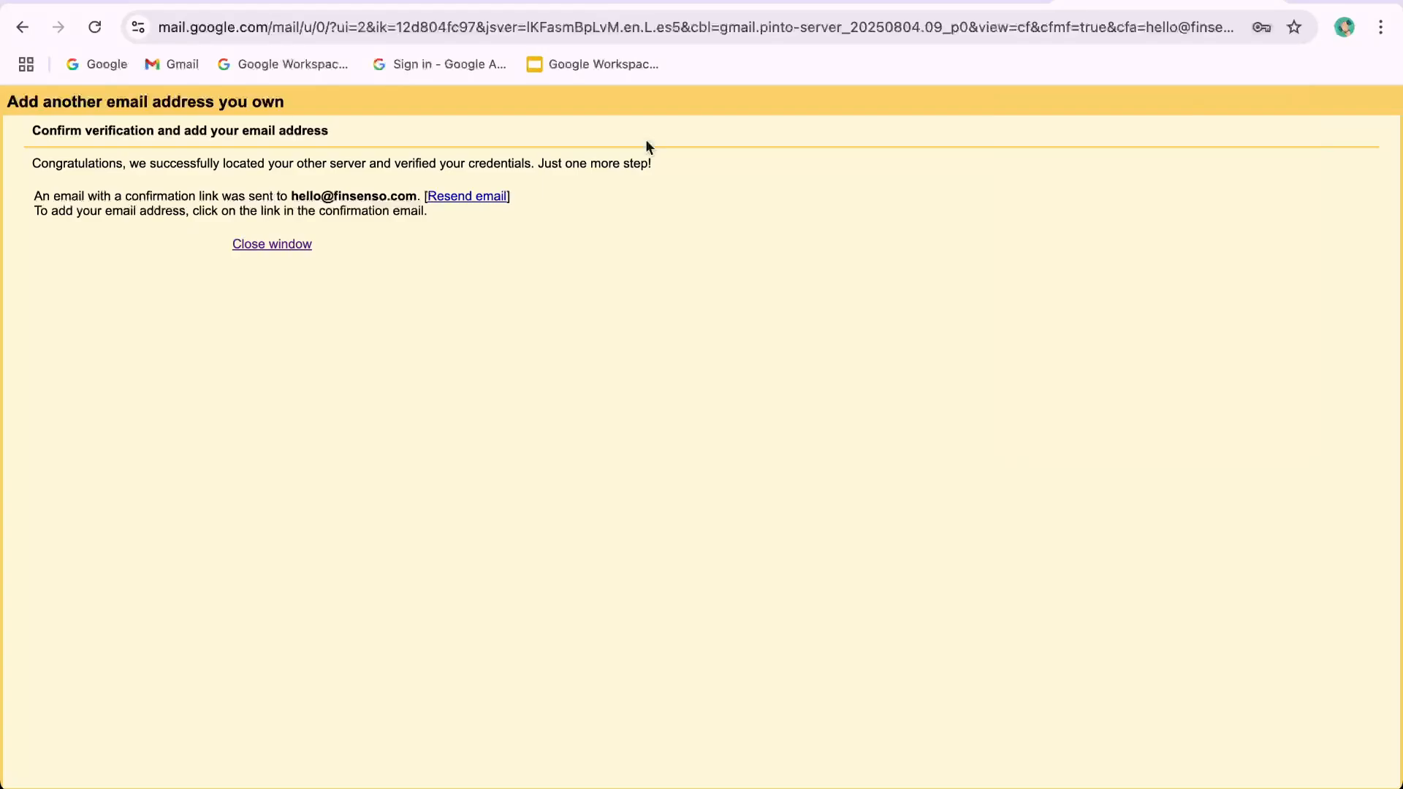
pyautogui.moveTo(521, 425)
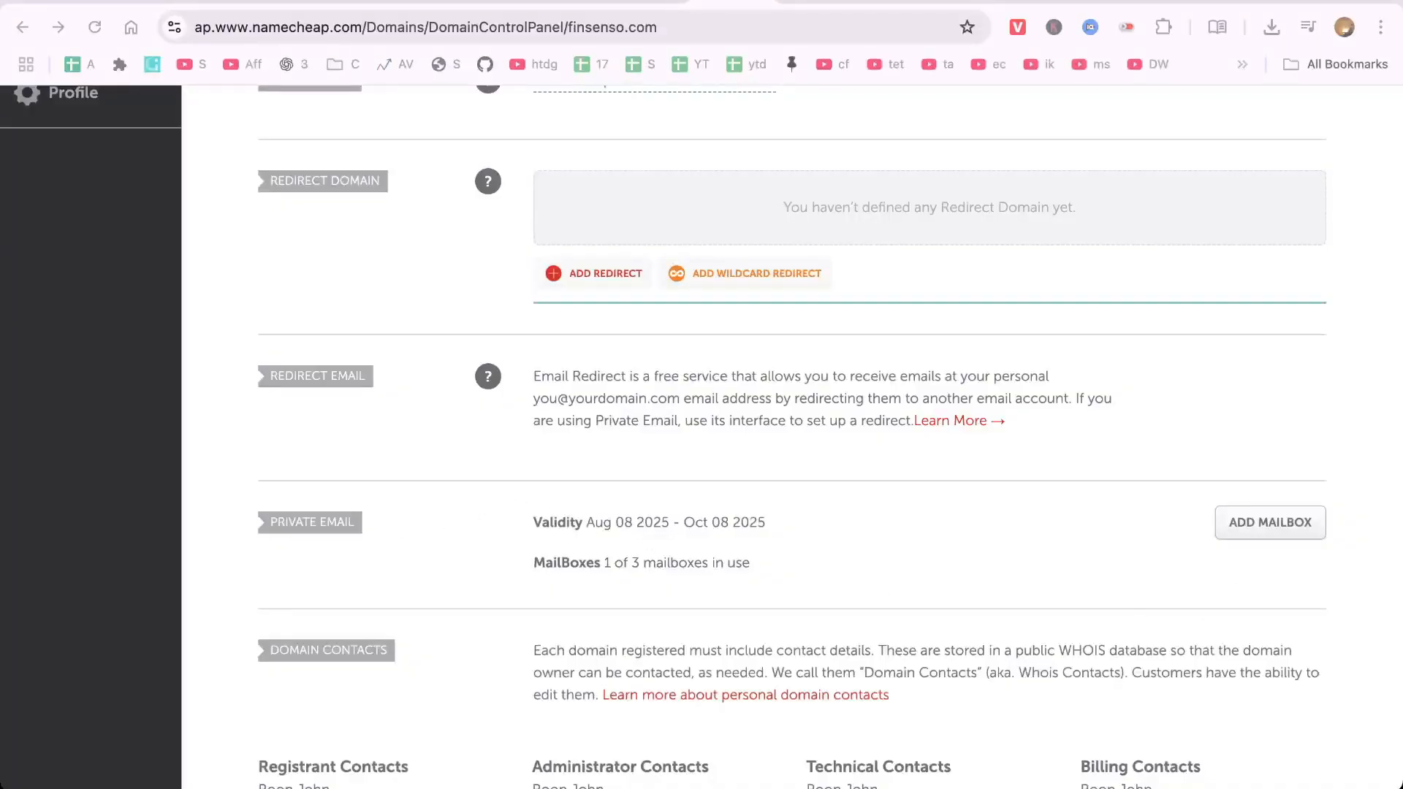
pyautogui.moveTo(95, 475)
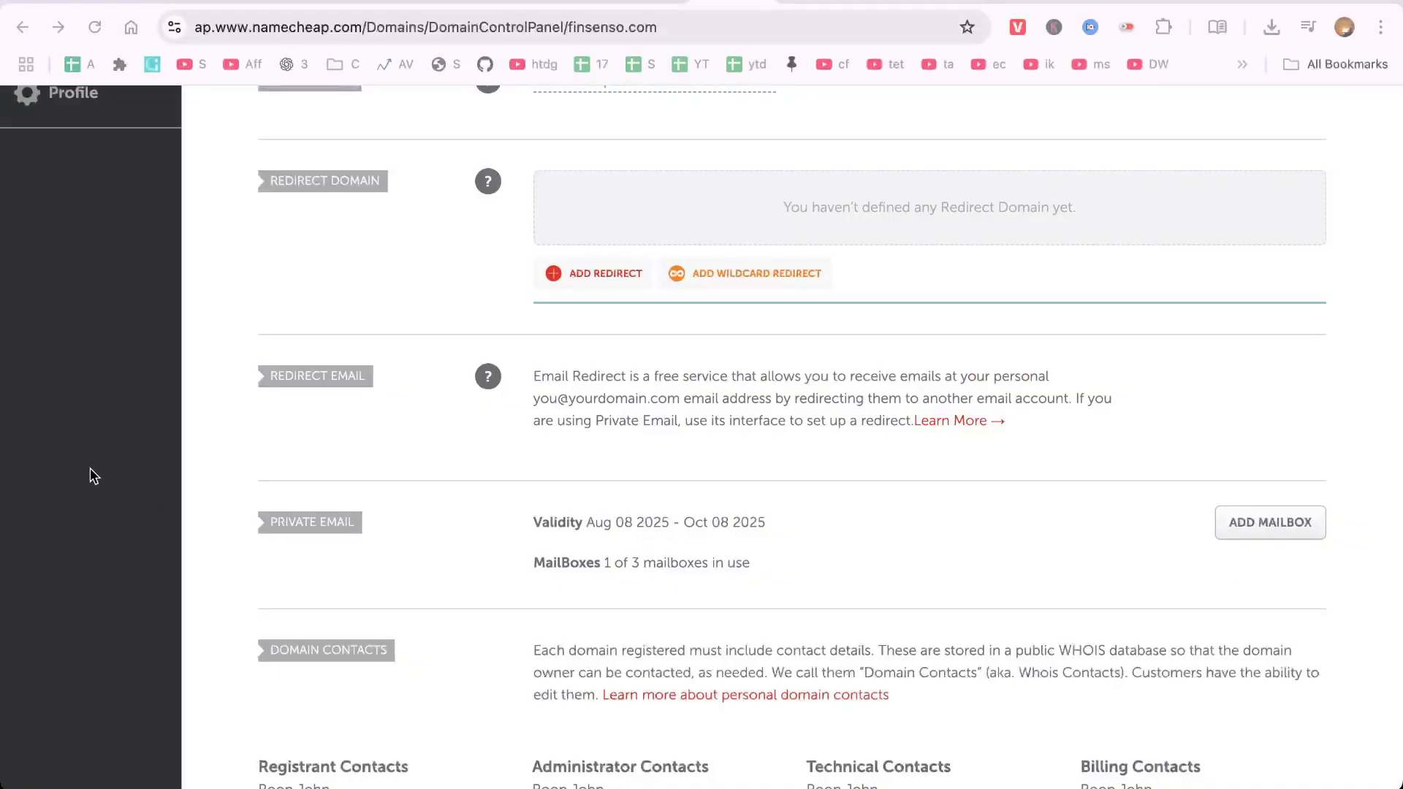
pyautogui.moveTo(439, 407)
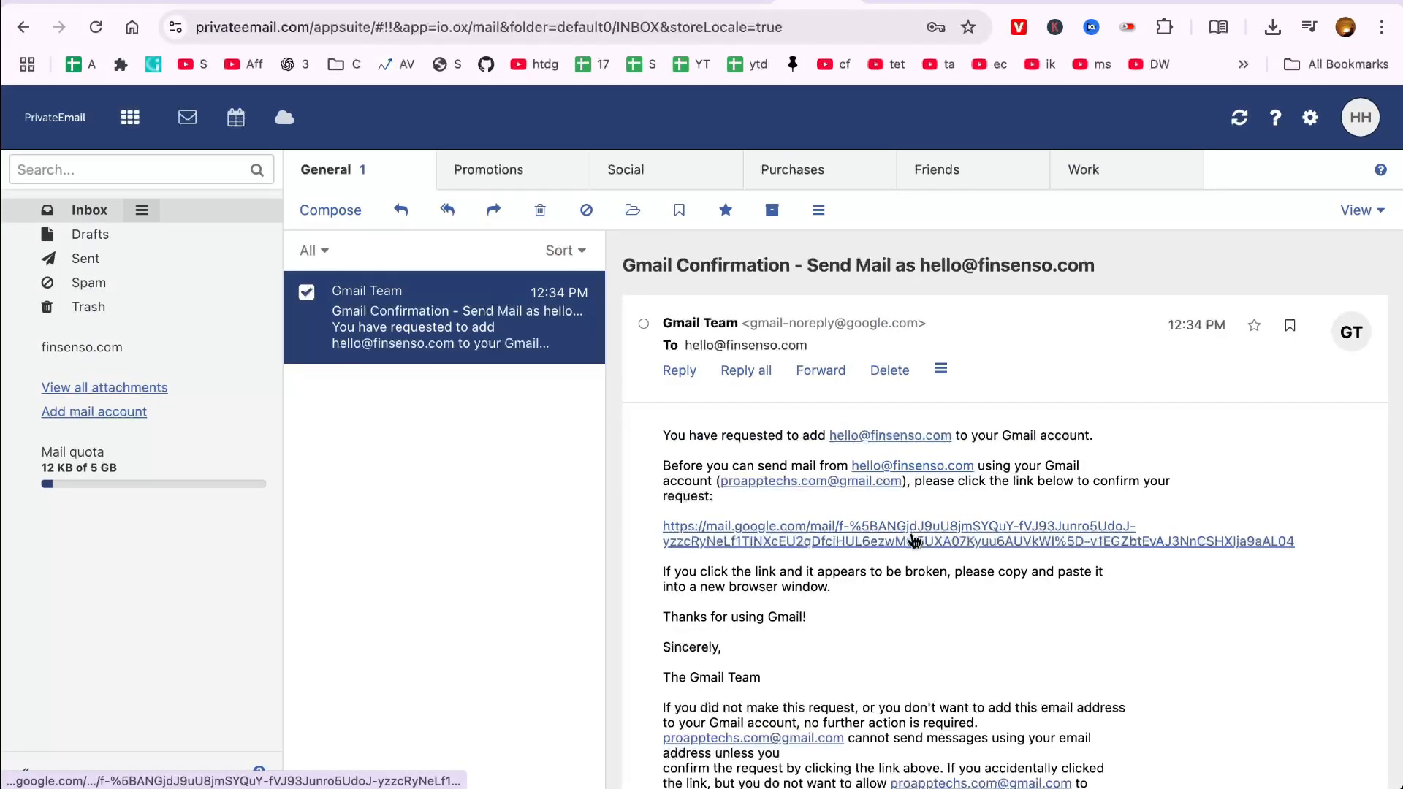
# Copy the link address from the Gmail Confirmation email
pyautogui.rightClick(899, 533)
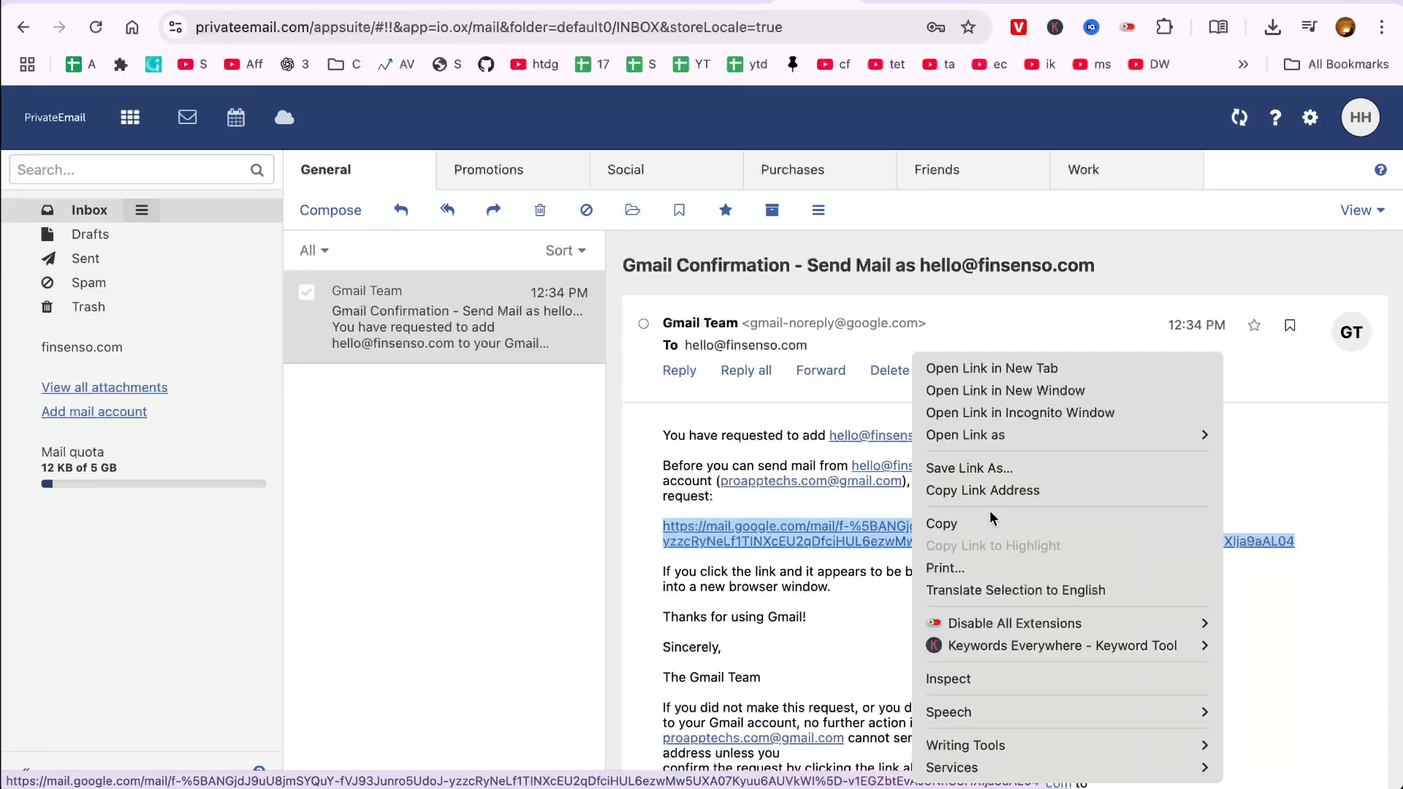
pyautogui.click(982, 490)
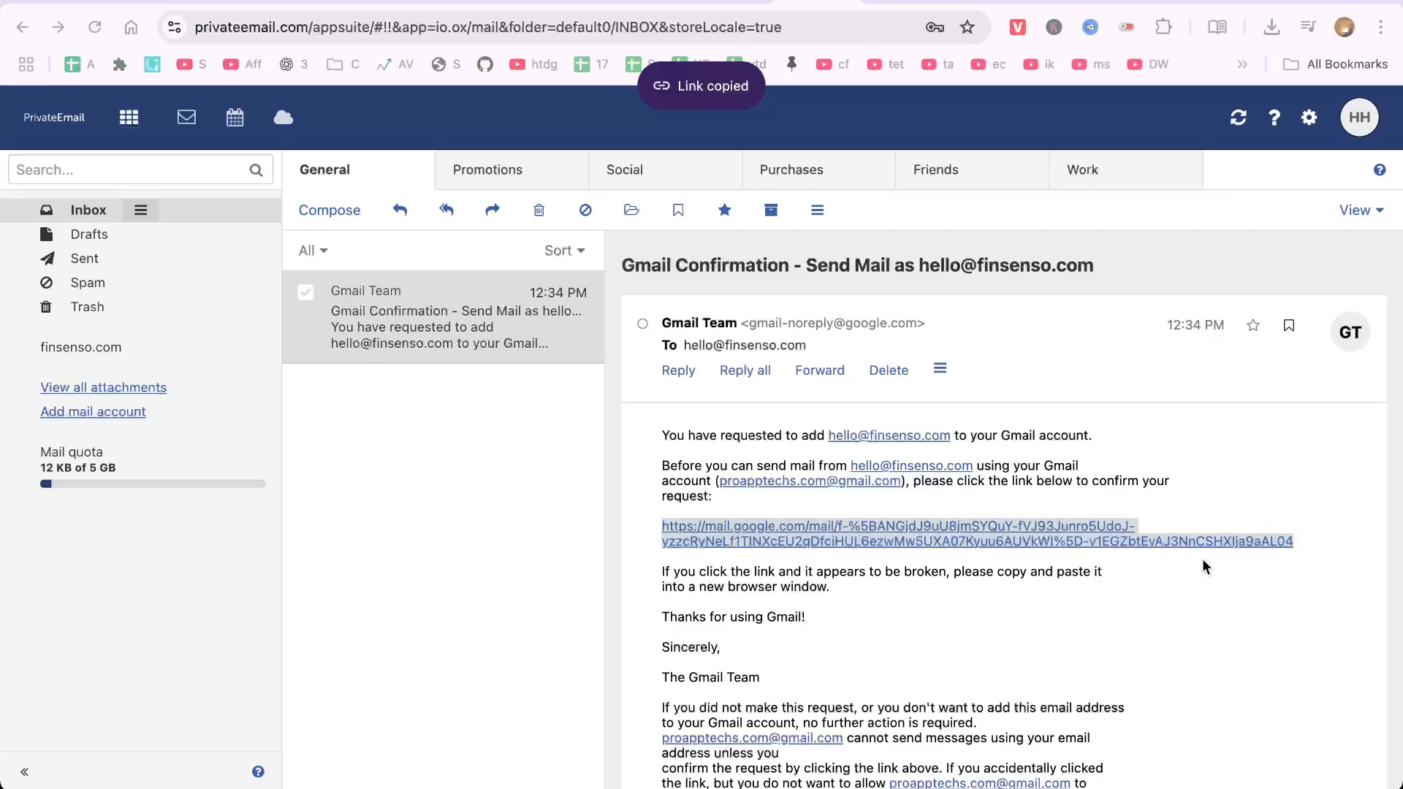
pyautogui.click(894, 533)
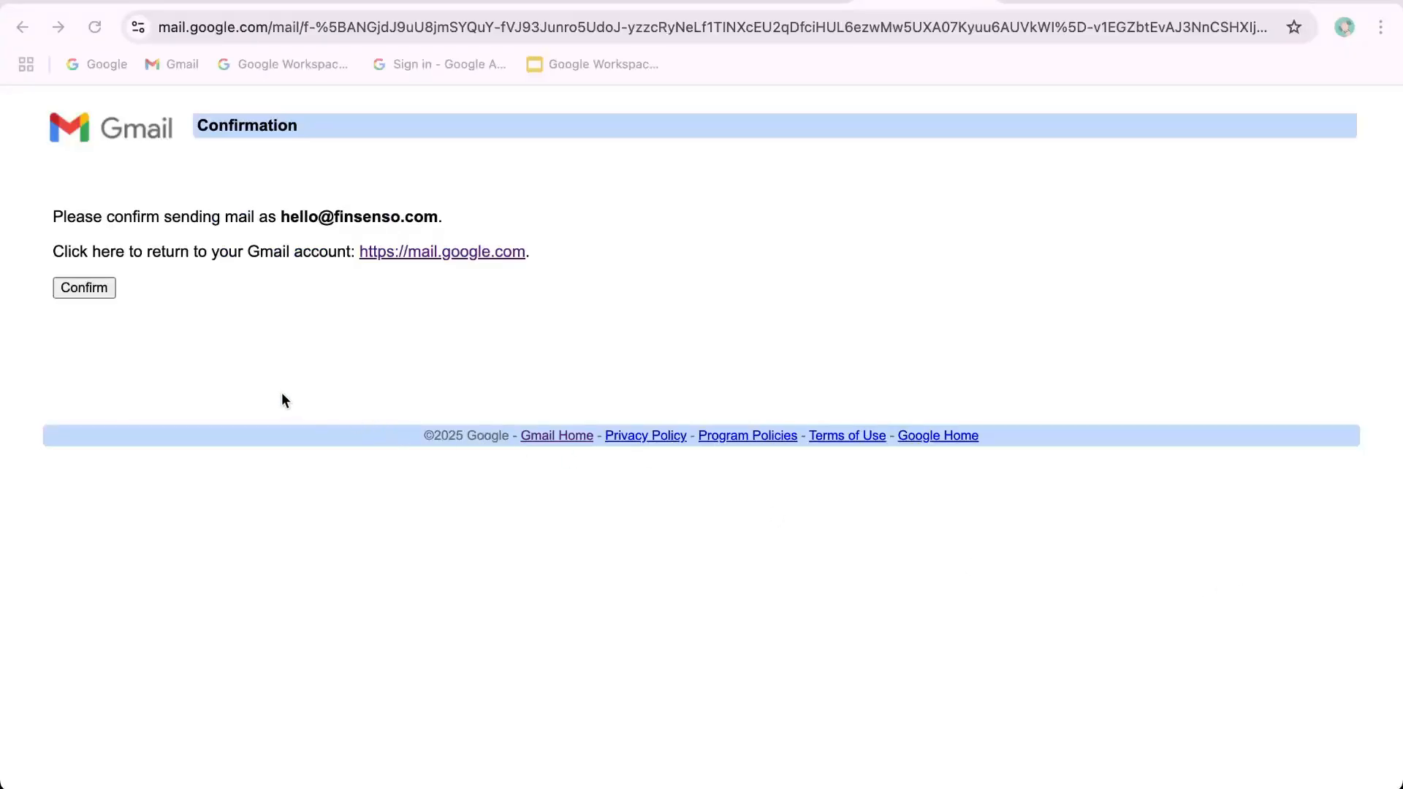
pyautogui.click(83, 287)
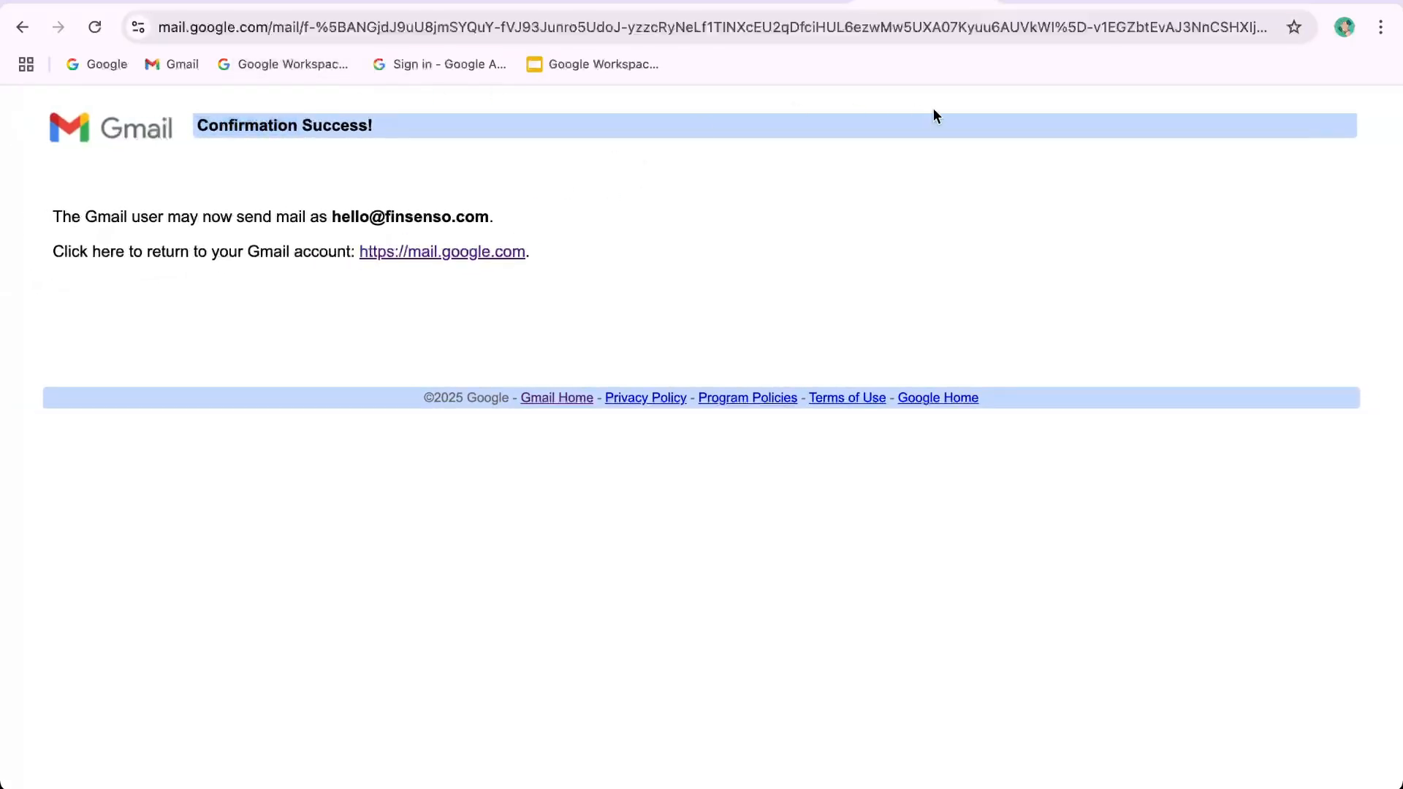
pyautogui.click(442, 251)
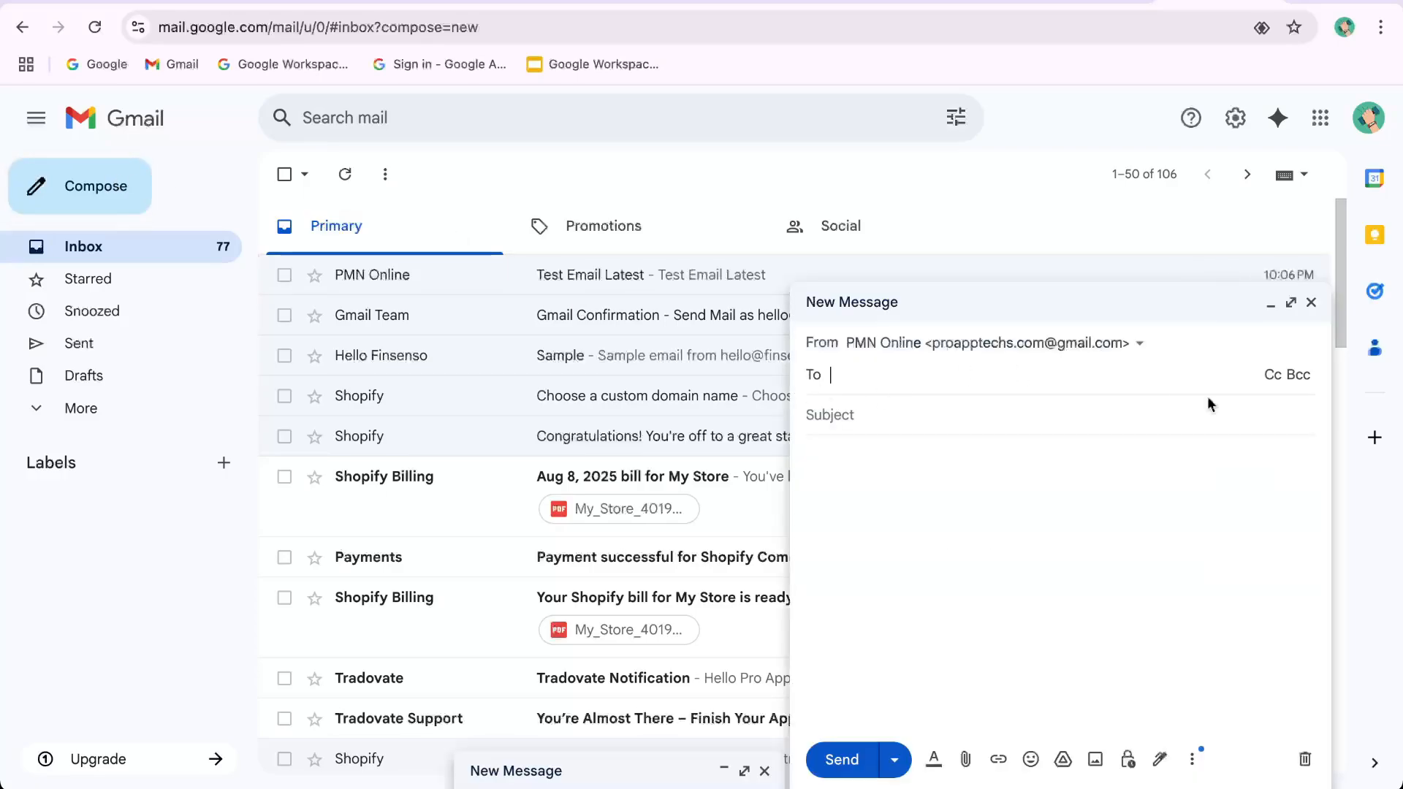
pyautogui.click(1139, 343)
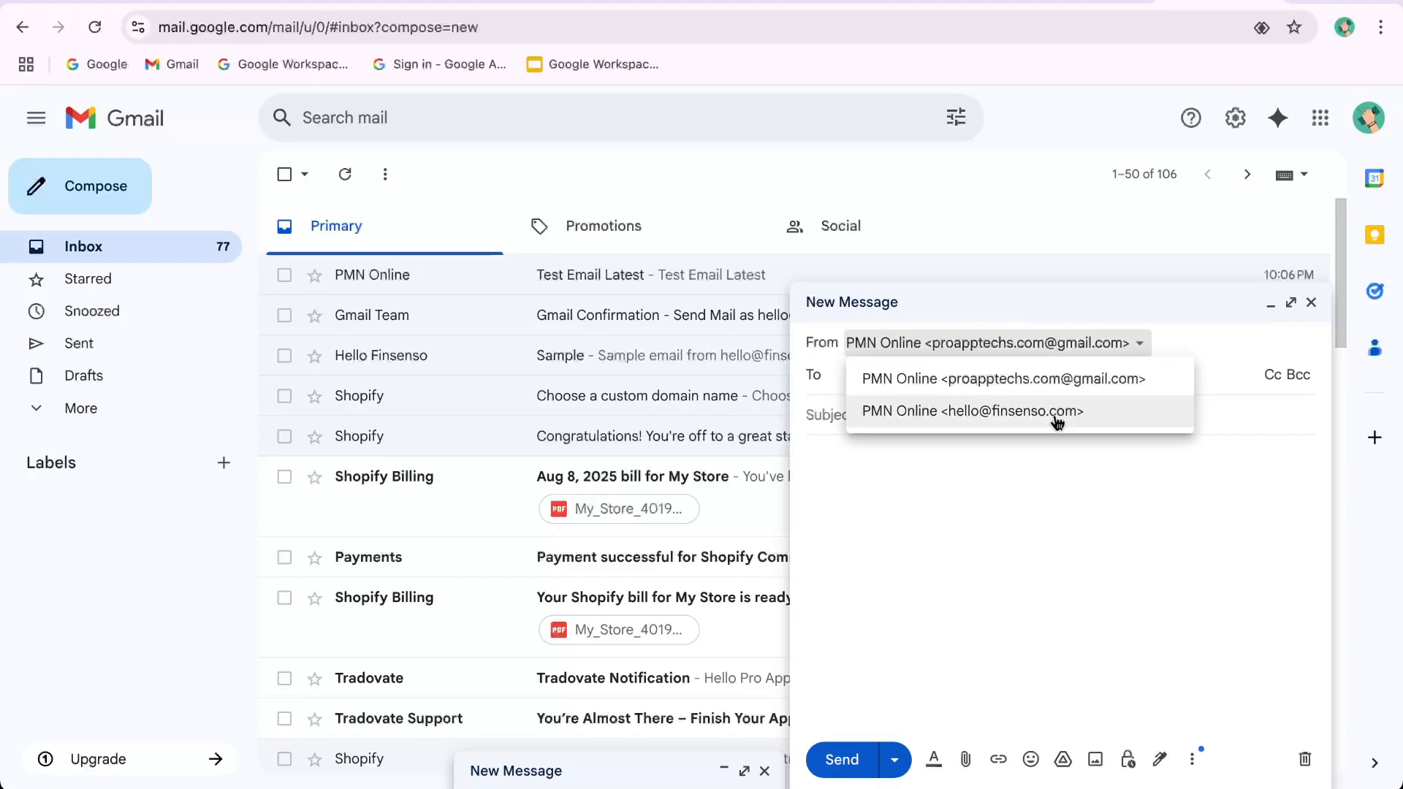
pyautogui.click(972, 411)
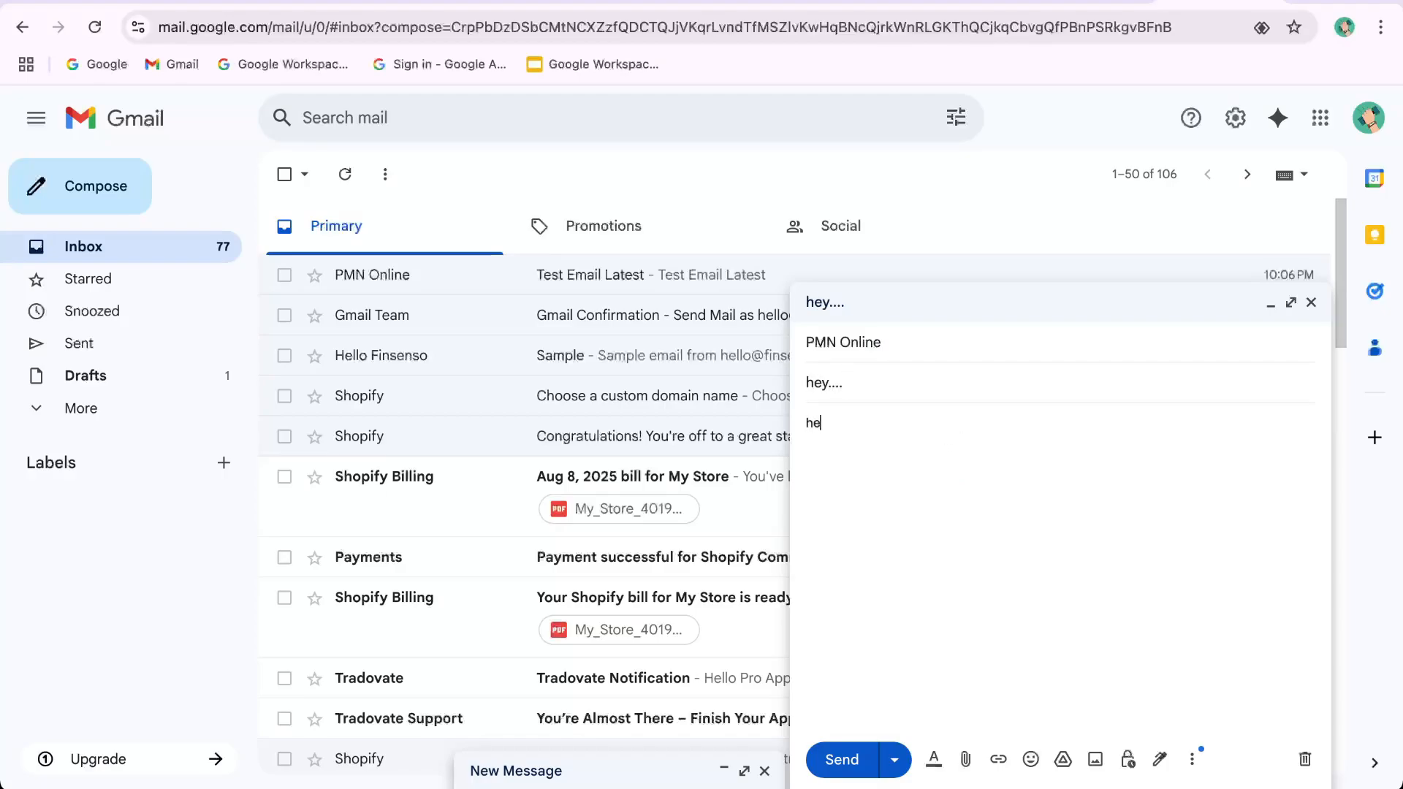
pyautogui.click(841, 760)
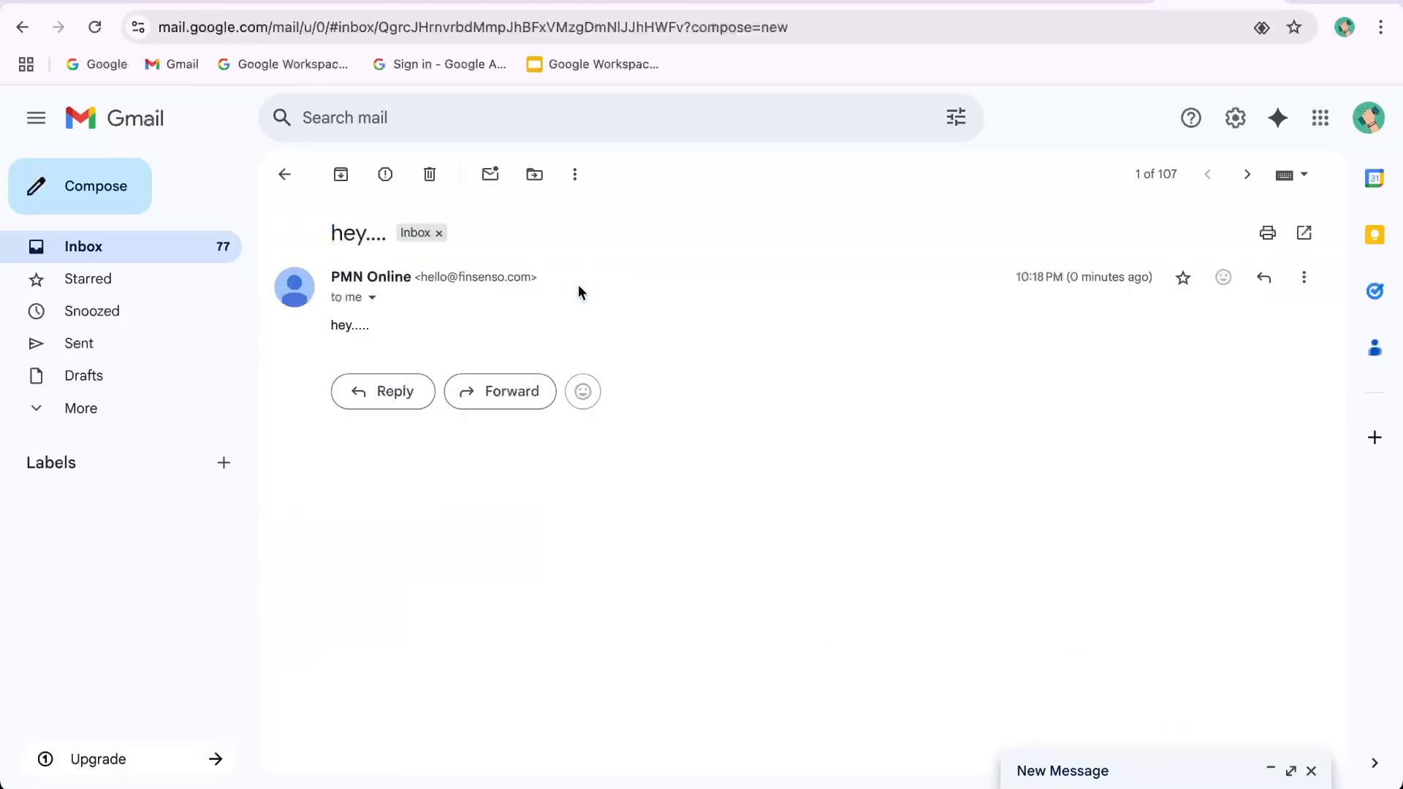
pyautogui.moveTo(379, 303)
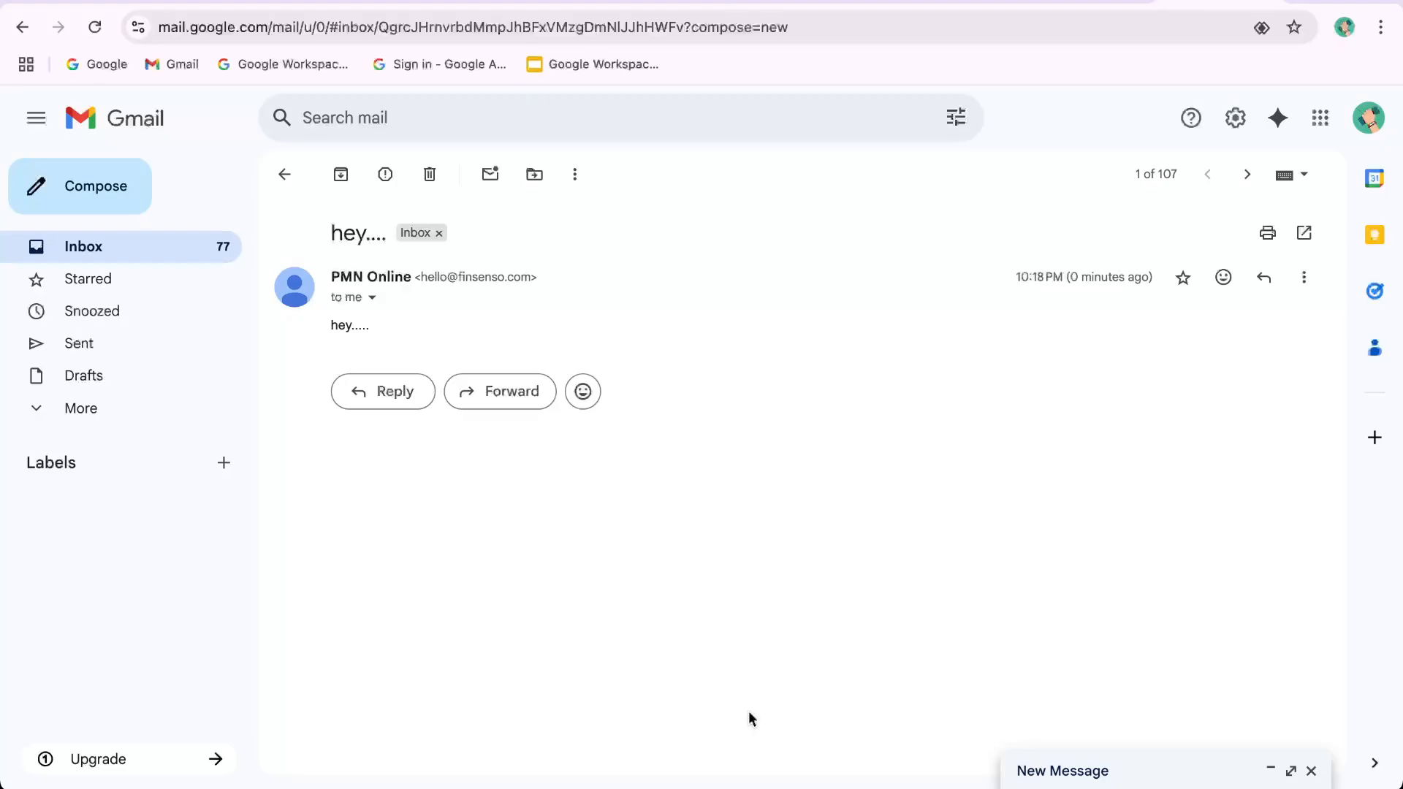
pyautogui.moveTo(948, 606)
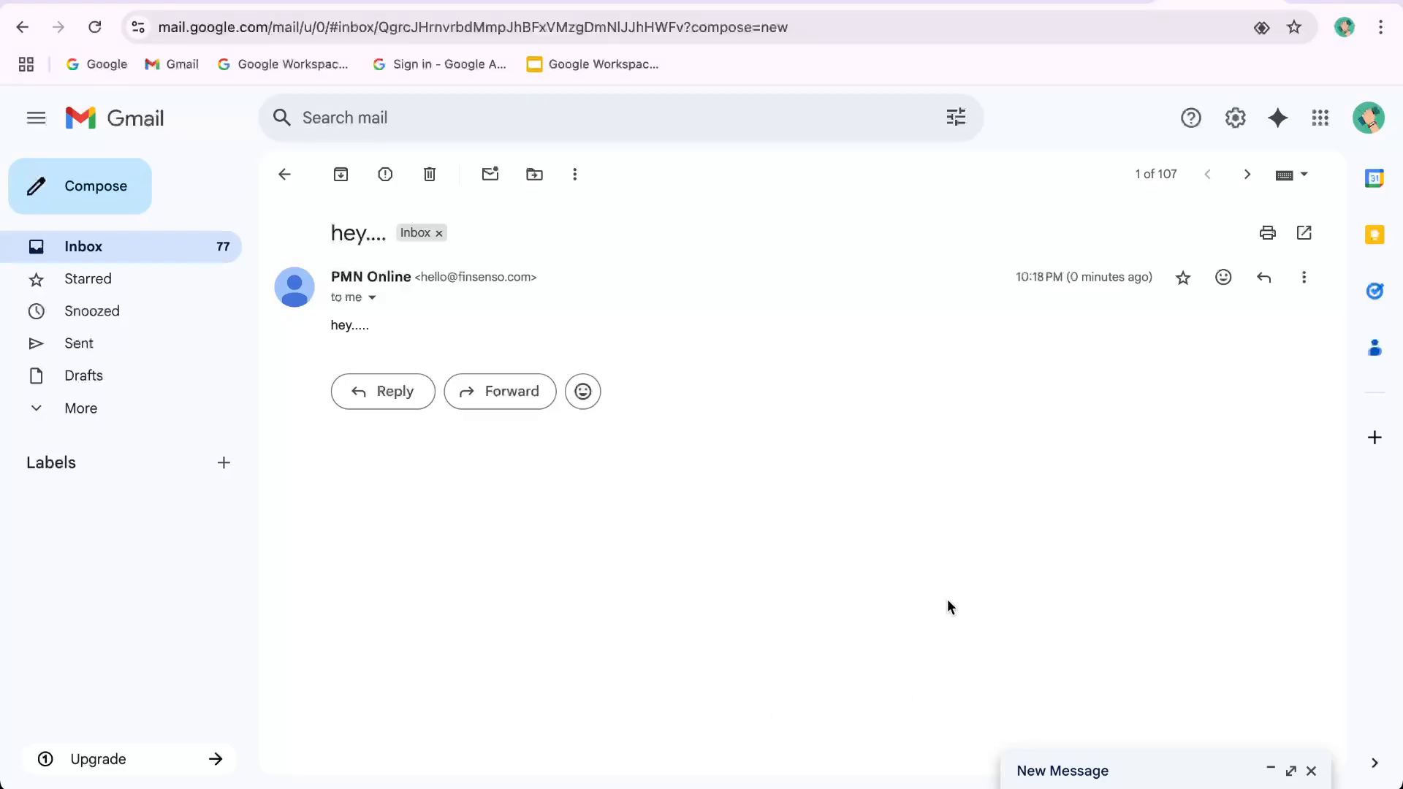
pyautogui.moveTo(500, 559)
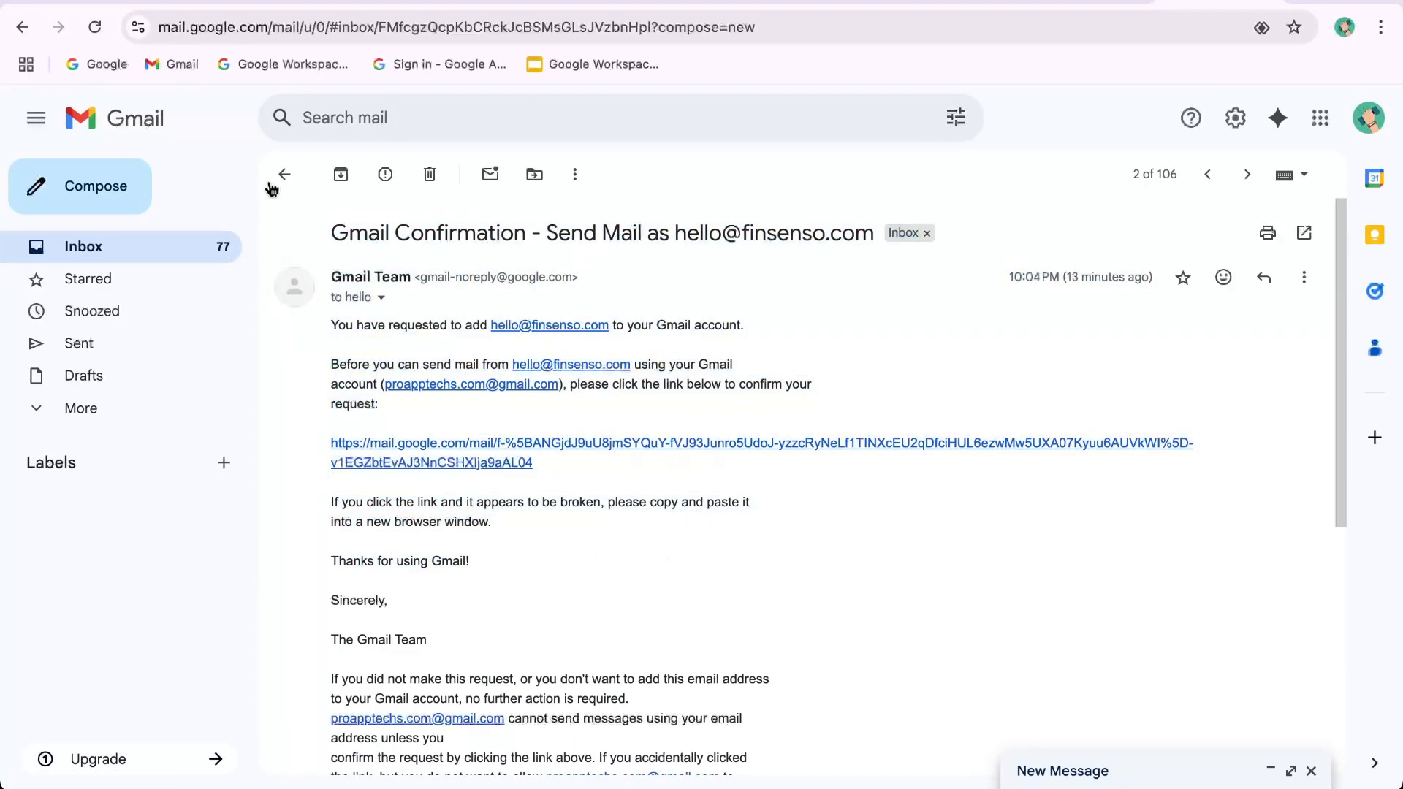
pyautogui.click(285, 175)
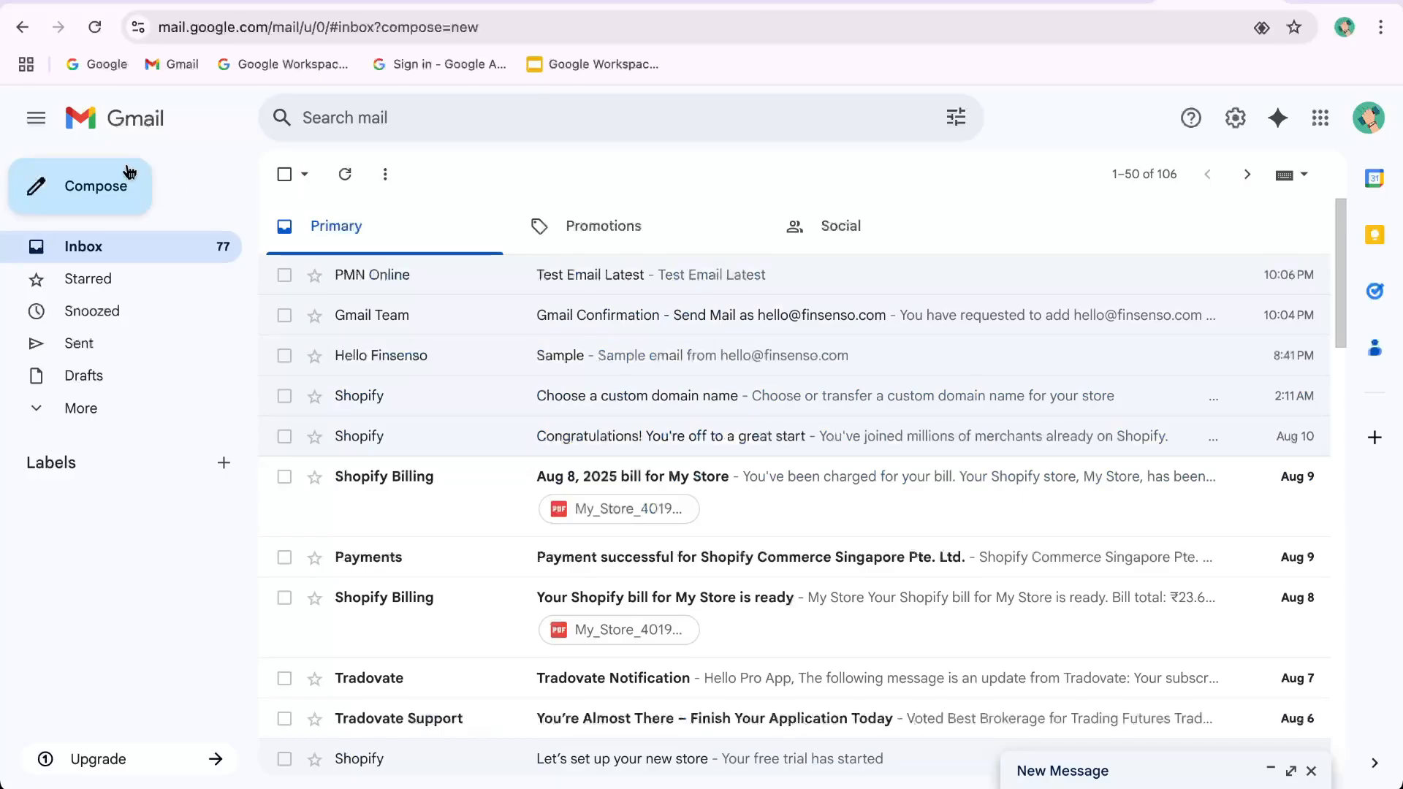